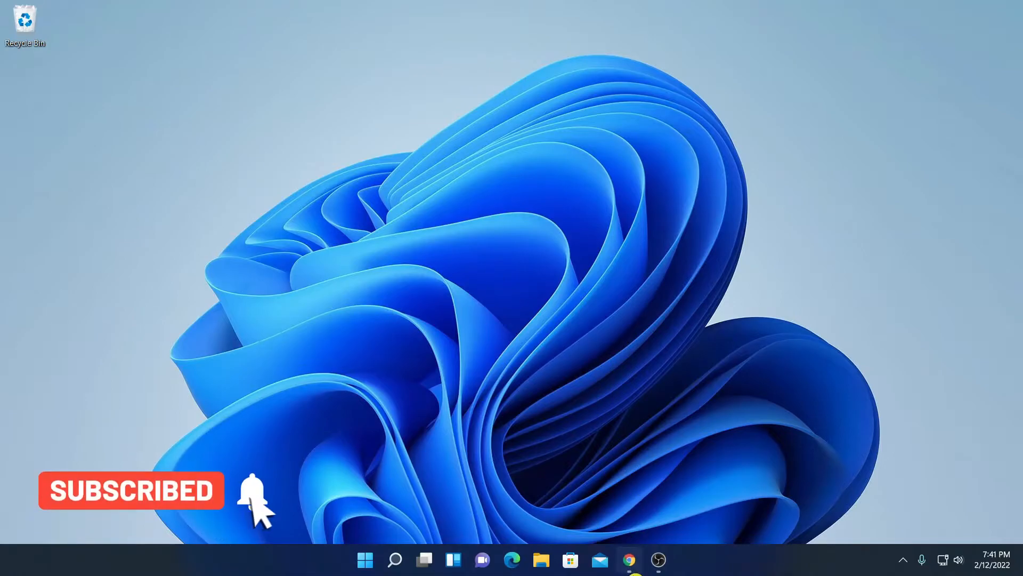
Launch Google Chrome from the taskbar to search for codeblocks
left_click(628, 560)
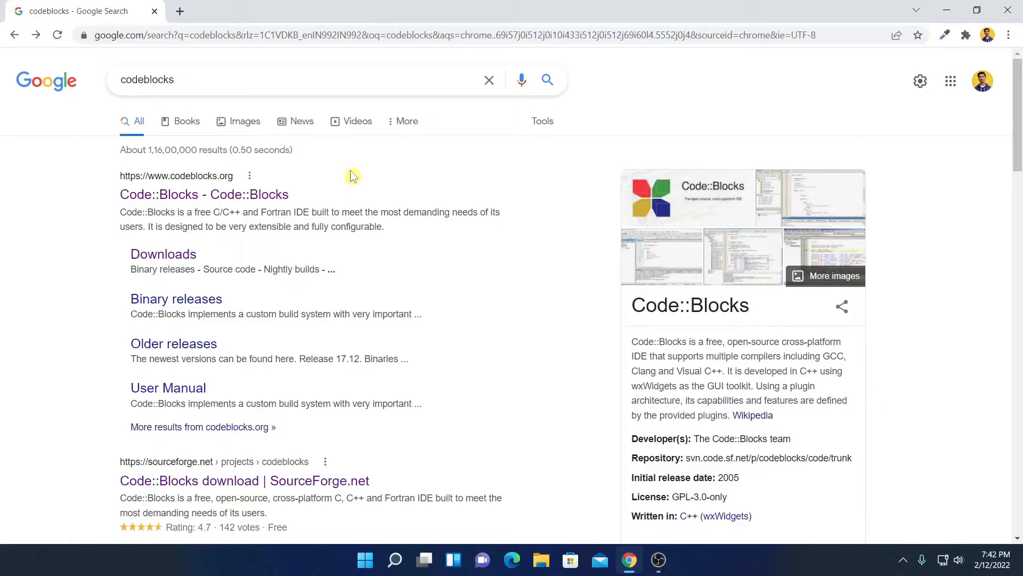
mouse_move(203, 194)
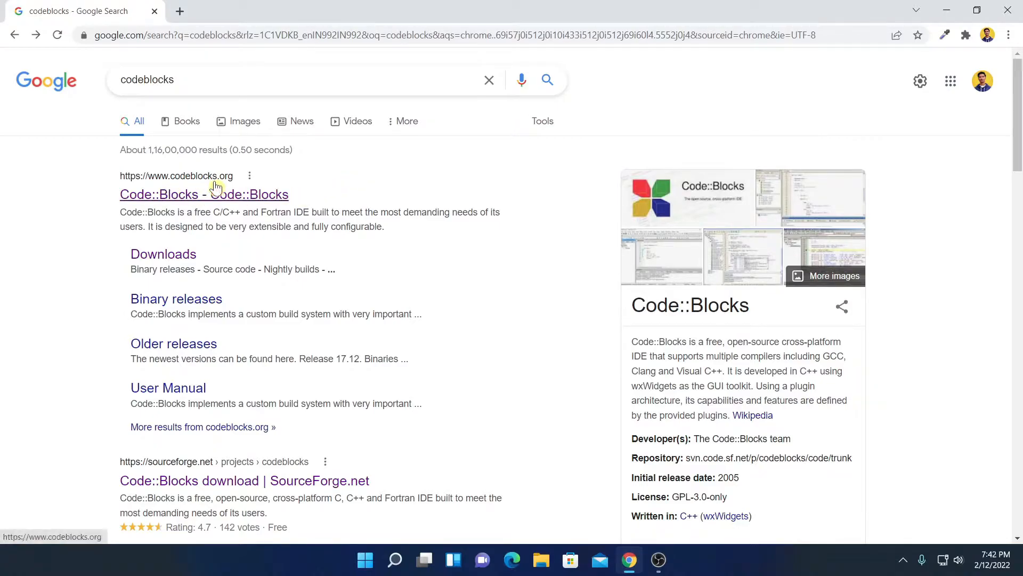
mouse_move(217, 190)
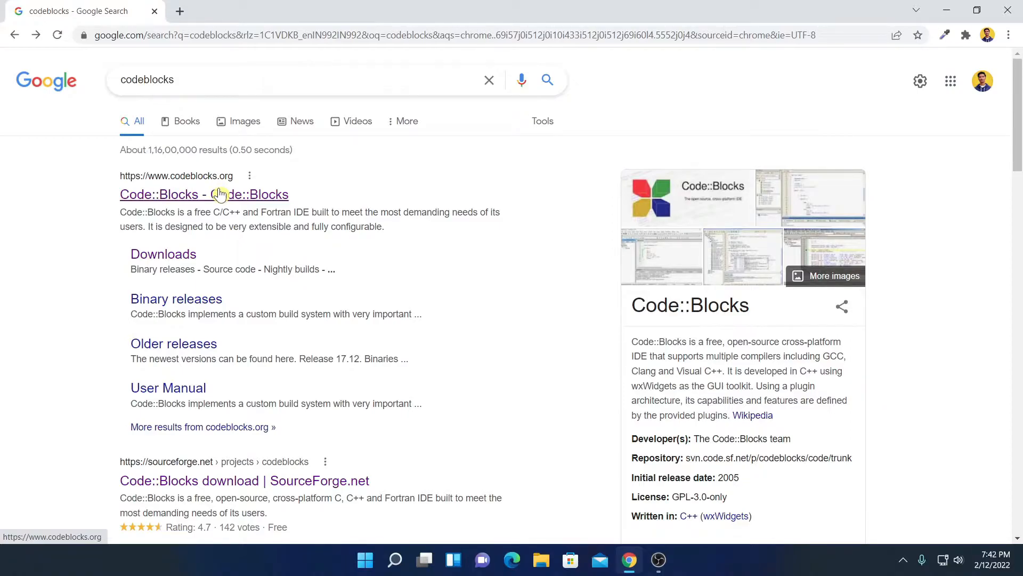
mouse_move(221, 198)
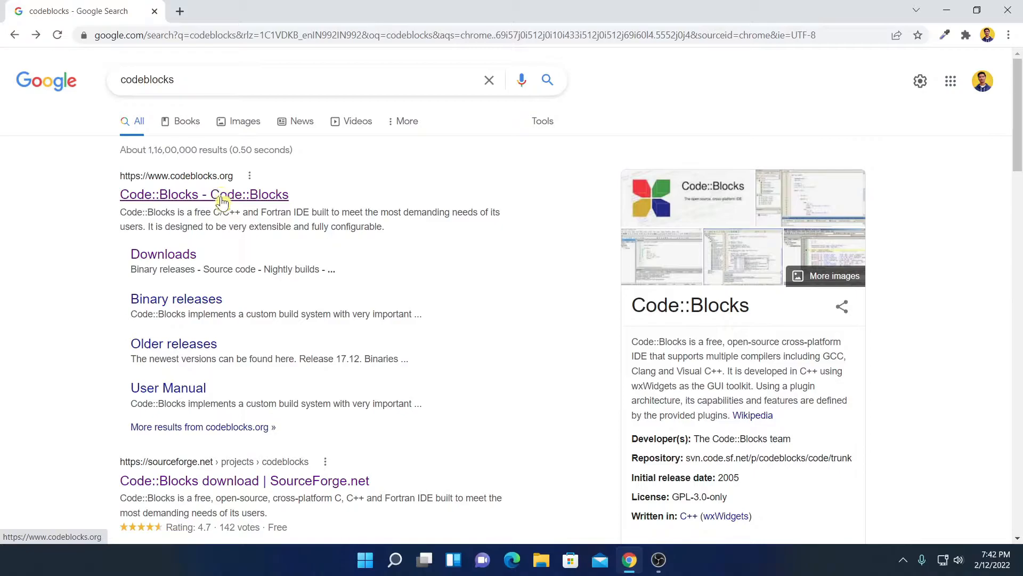
Follow the codeblocks.org search result to the site's Downloads page
left_click(203, 194)
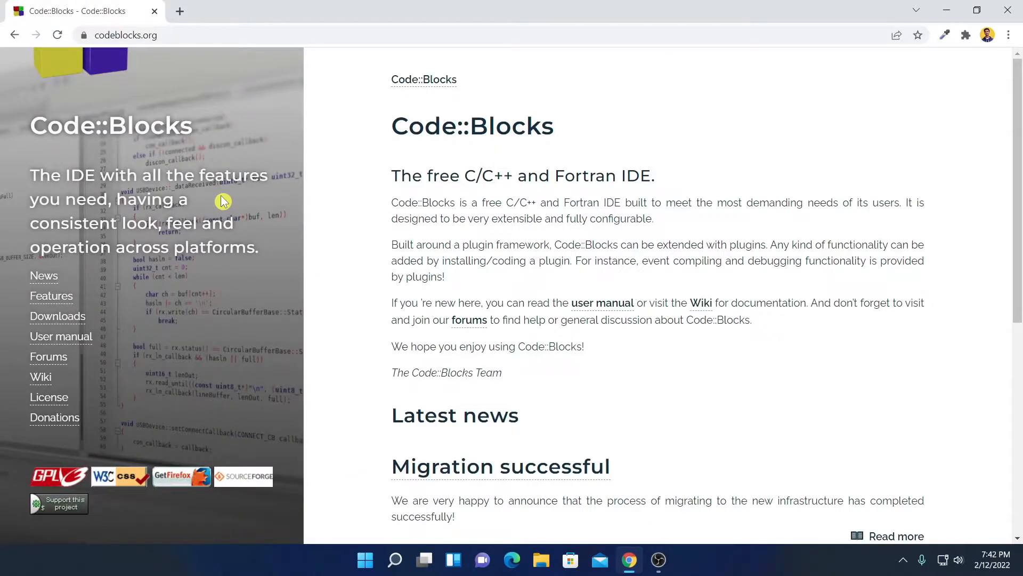
mouse_move(672, 171)
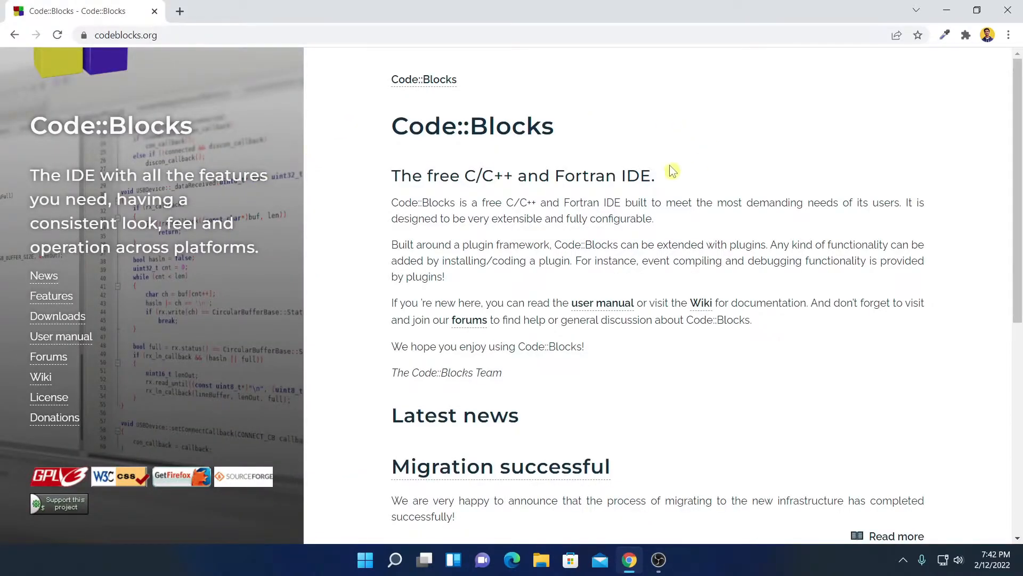
mouse_move(614, 151)
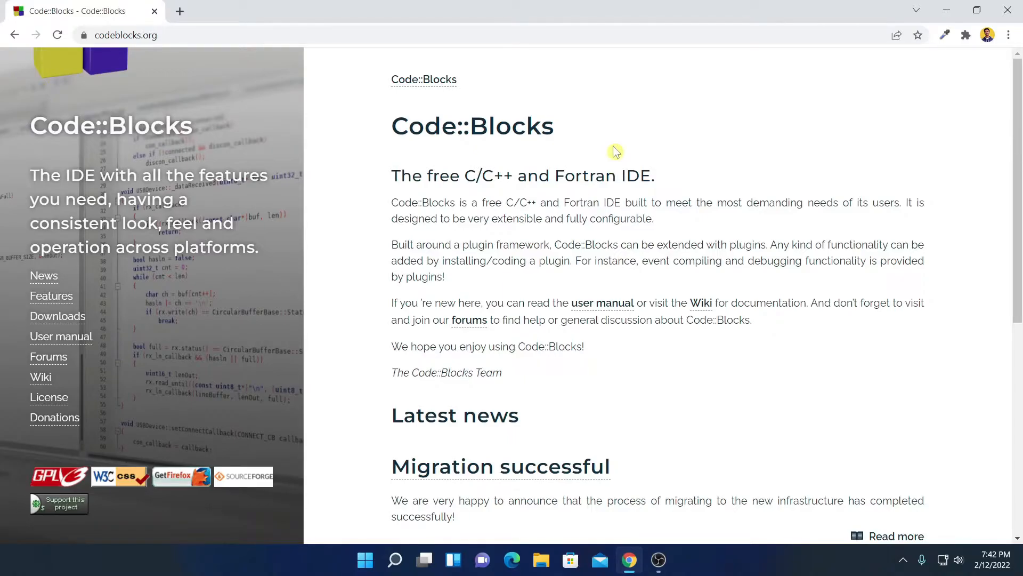
mouse_move(57, 316)
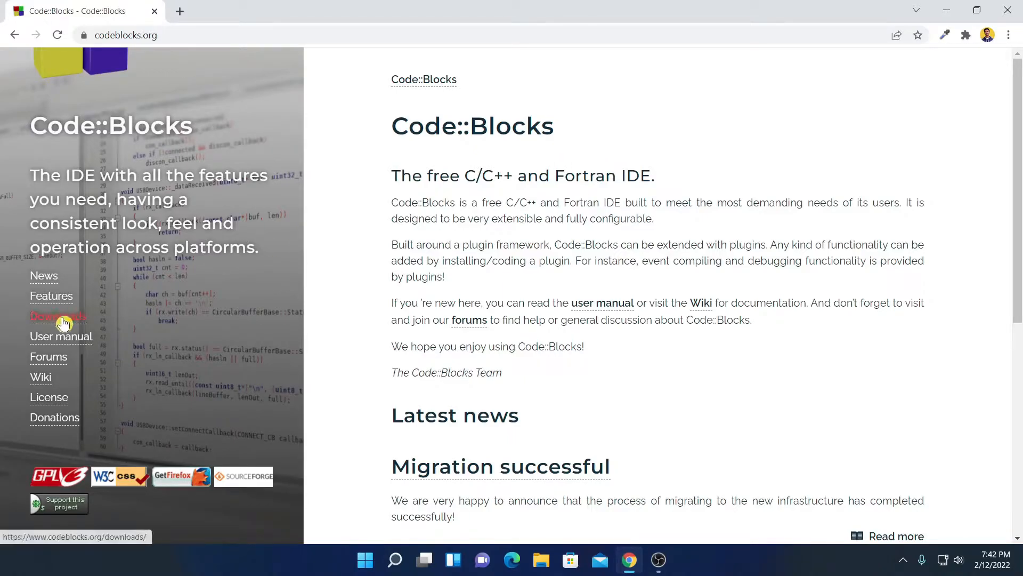
left_click(58, 316)
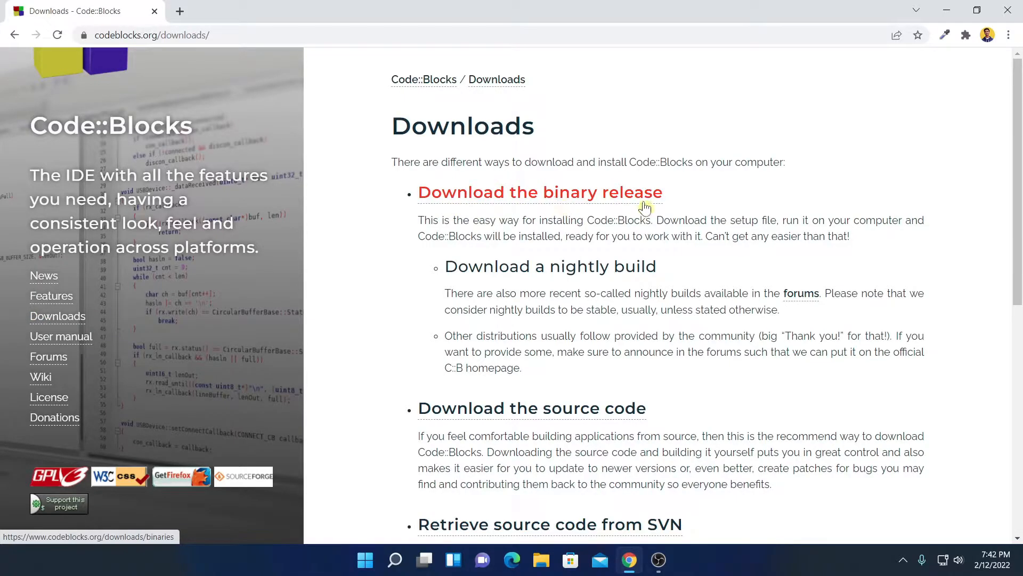
Download codeblocks-20.03mingw-setup.exe from FossHUB via the binary release page
left_click(538, 192)
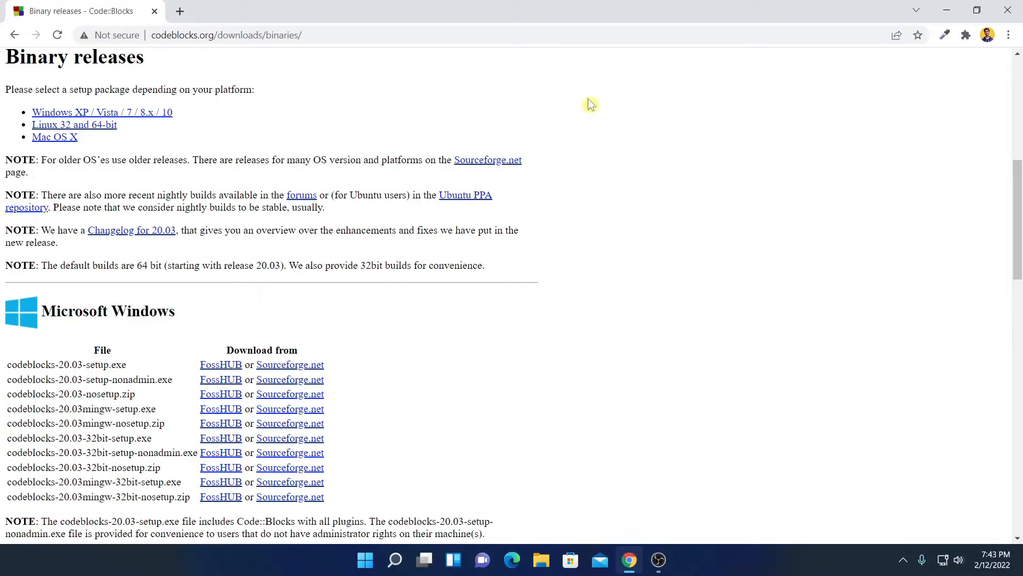
mouse_move(588, 361)
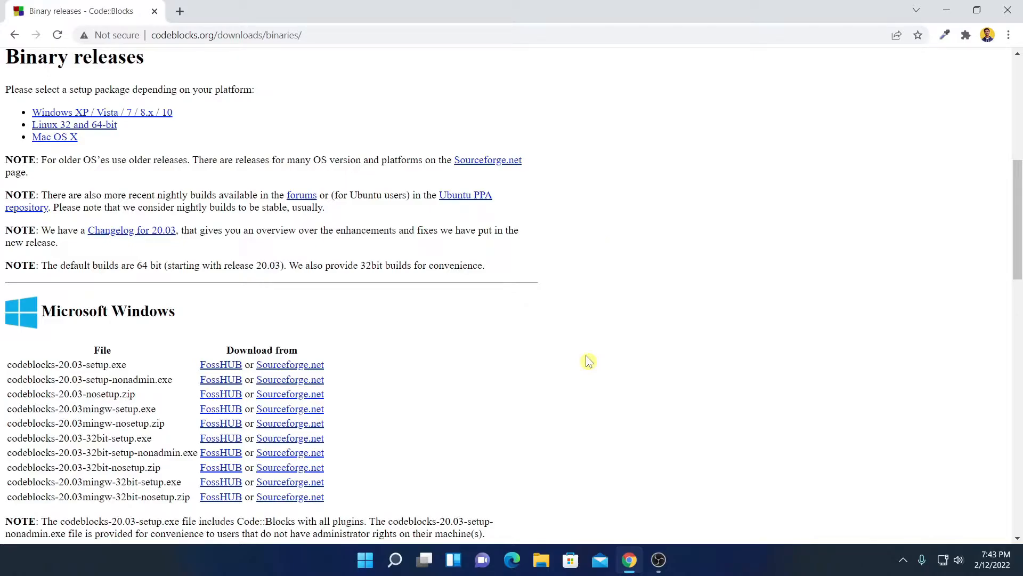
scroll("down", 3)
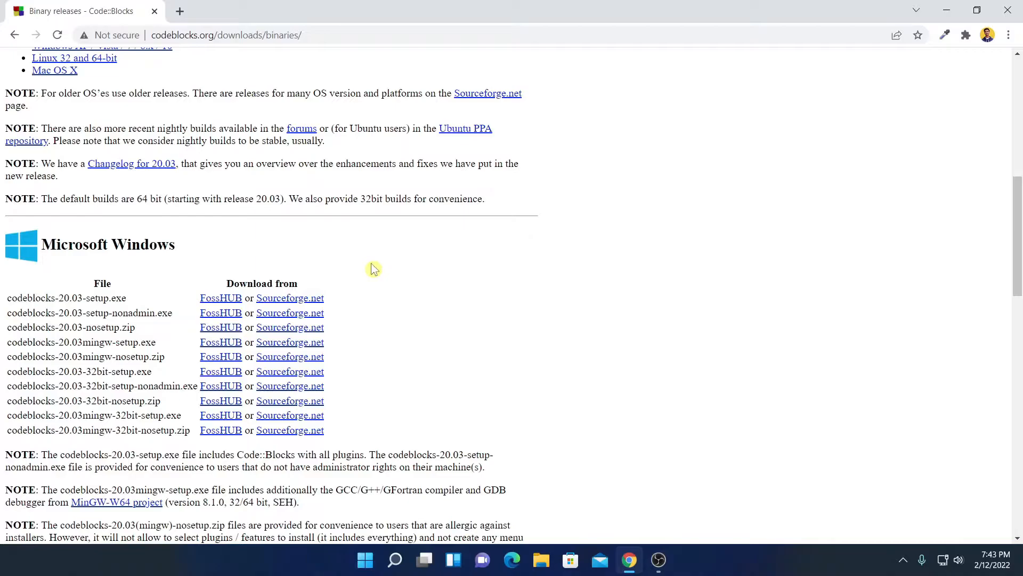
mouse_move(363, 413)
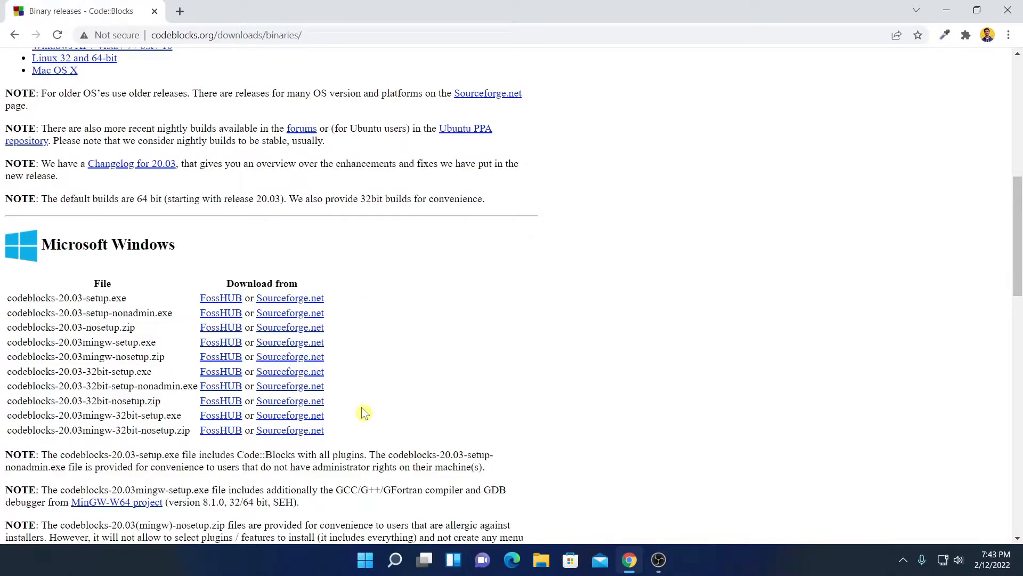
mouse_move(56, 346)
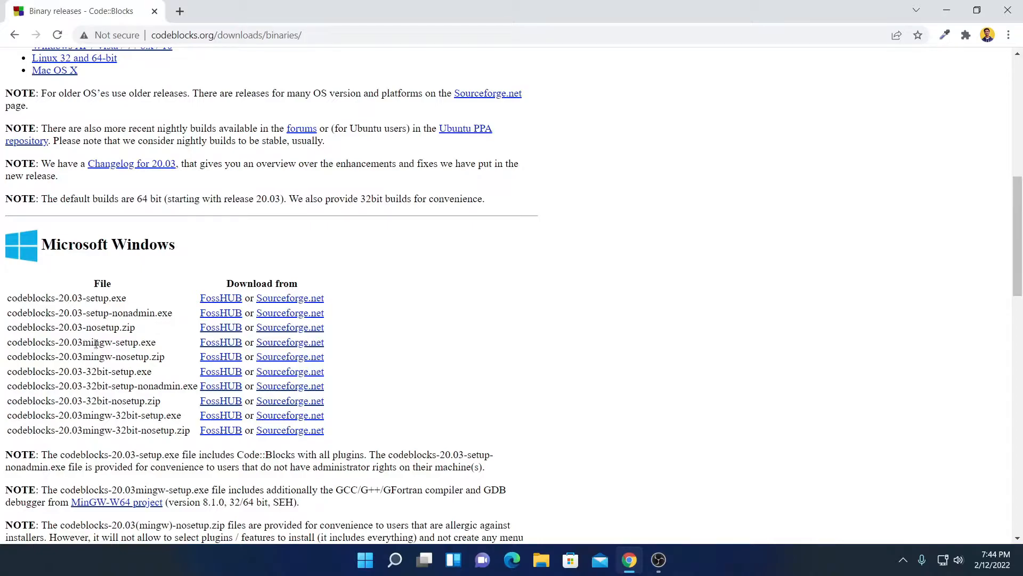
mouse_move(166, 345)
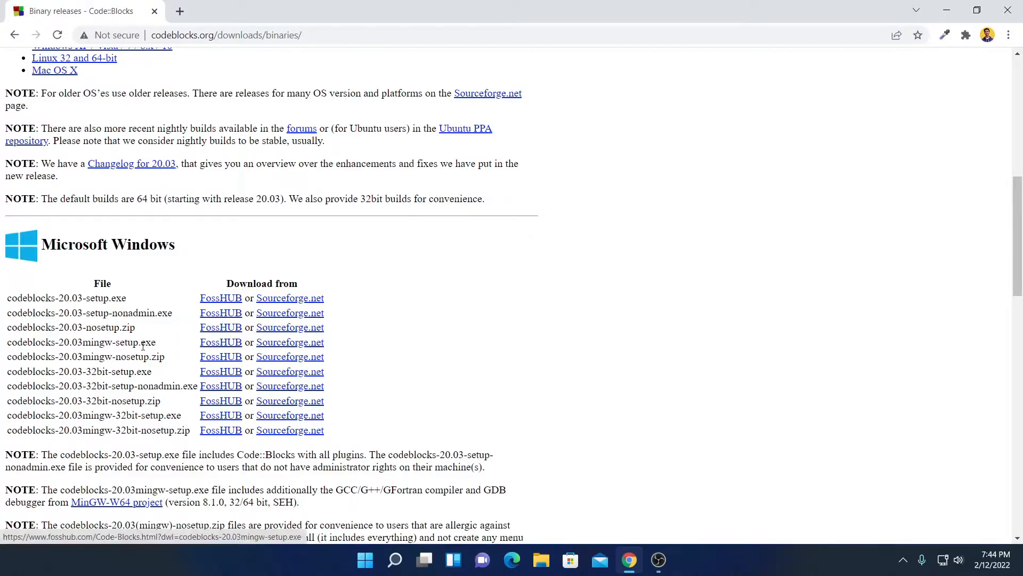
left_click(290, 341)
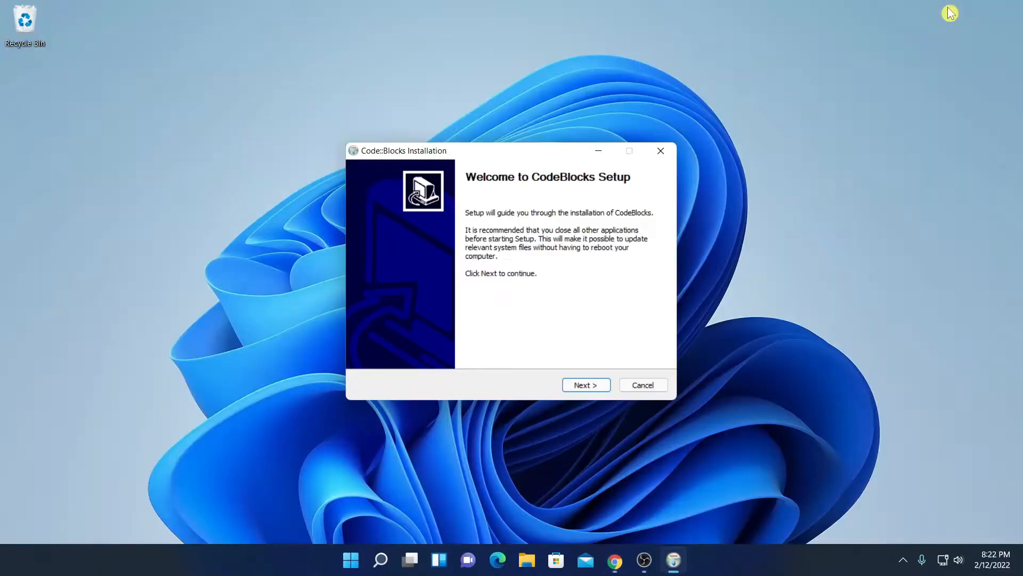
mouse_move(483, 202)
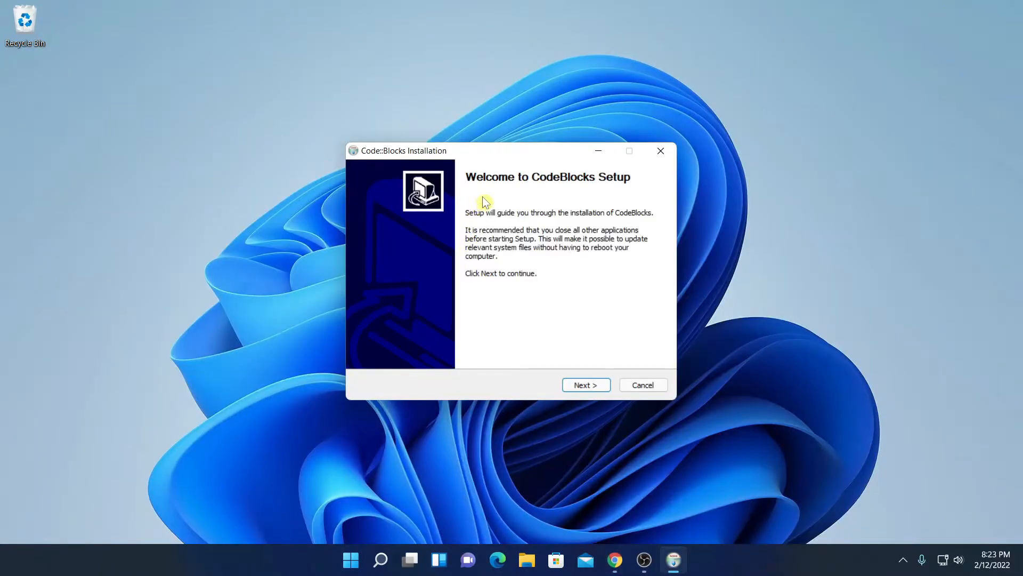
mouse_move(608, 191)
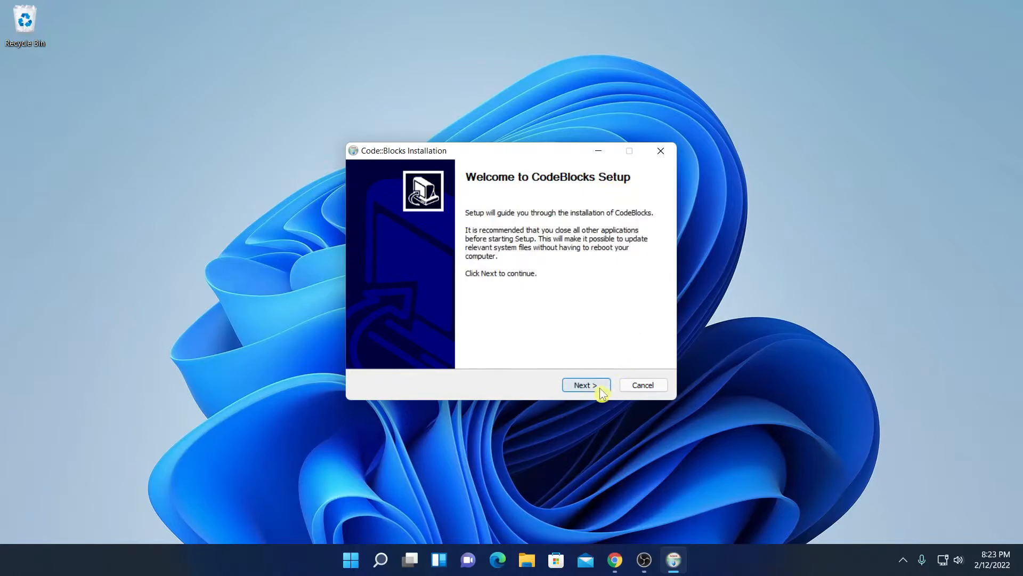
Accept the GNU licence and choose 'Full: All plugins, all tools, just everything'
left_click(584, 384)
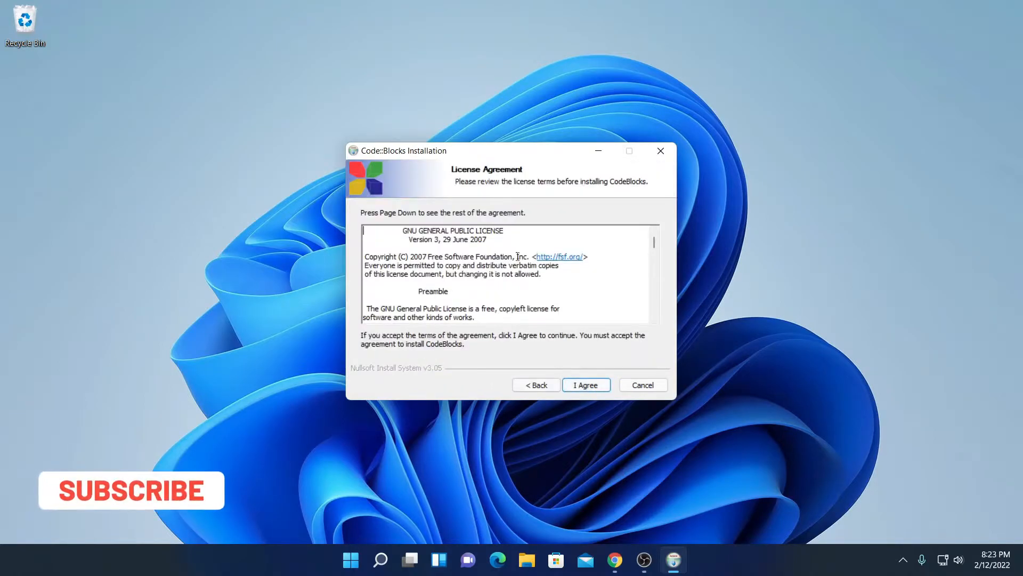
scroll("down", 3)
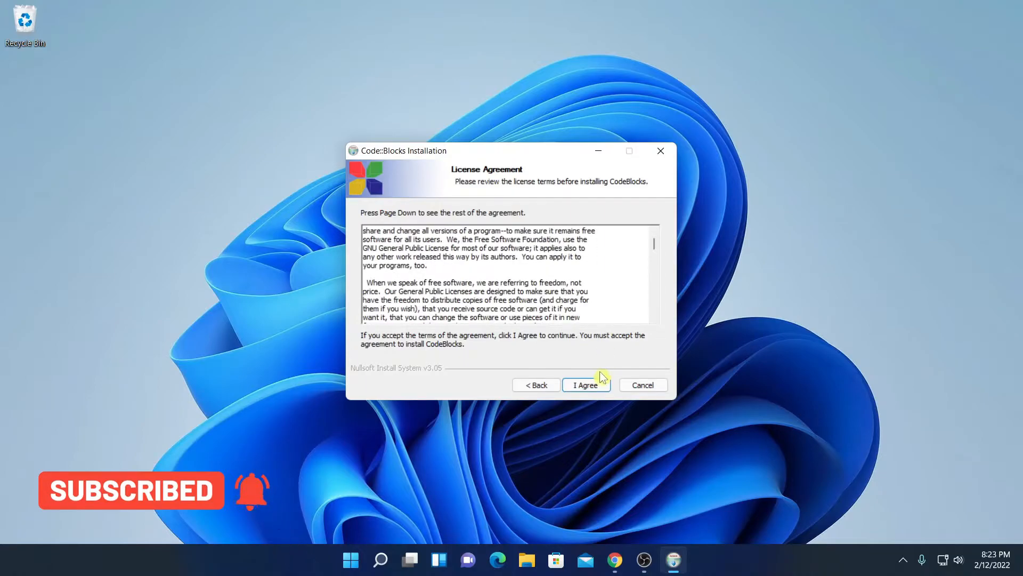
left_click(585, 384)
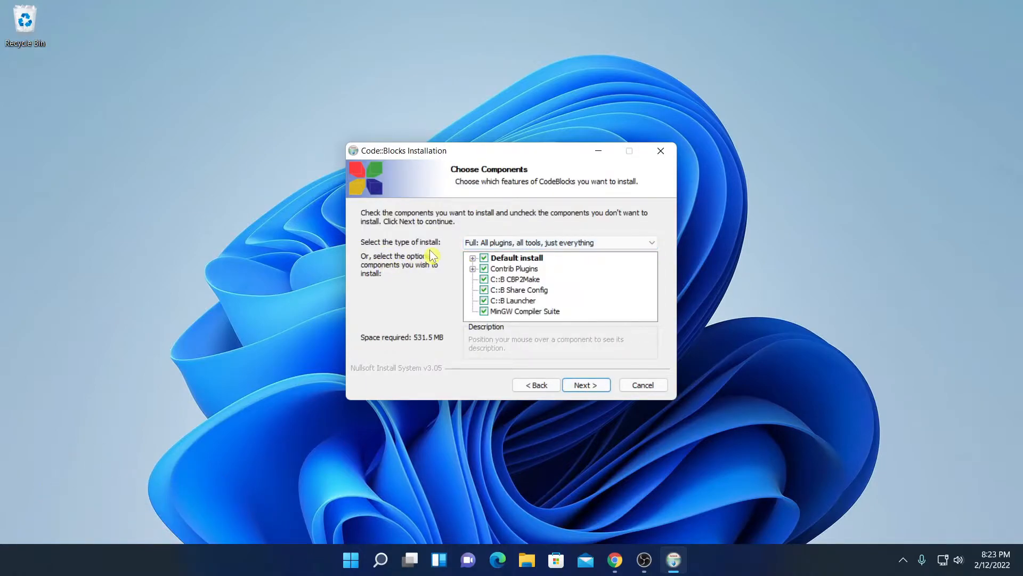
left_click(649, 242)
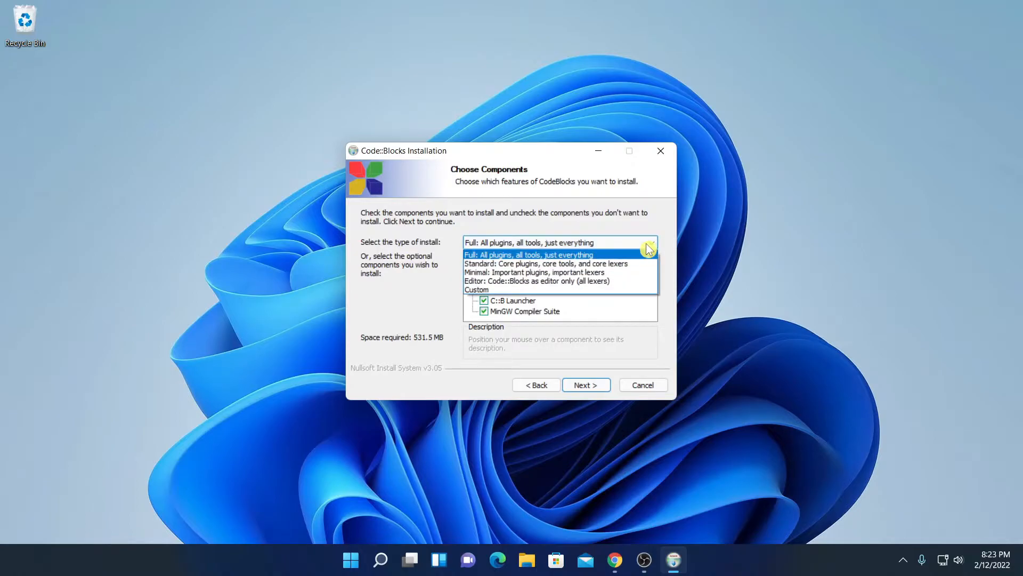
left_click(528, 254)
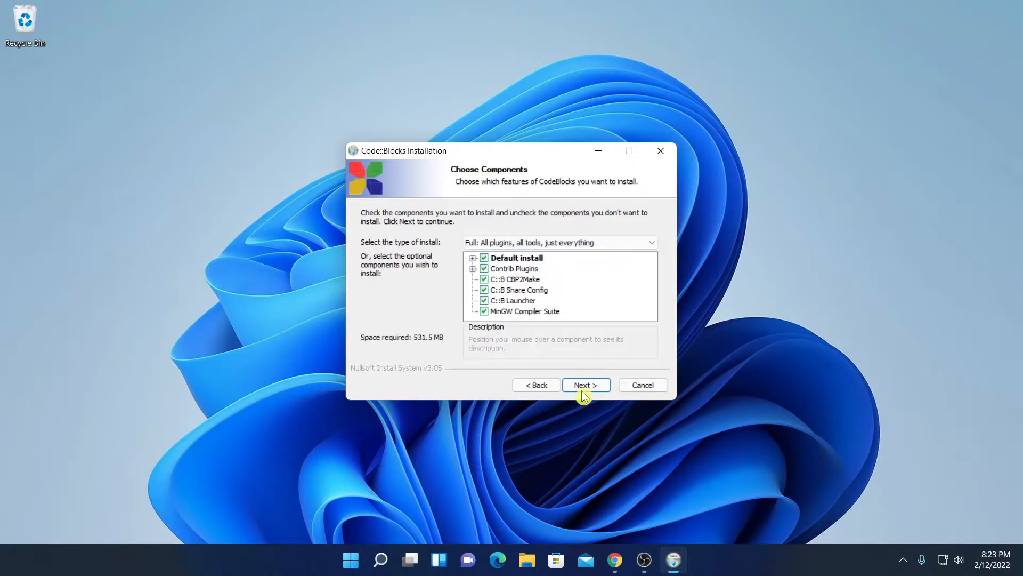
Install Code::Blocks to the default C:\Program Files\CodeBlocks folder after checking Browse
left_click(585, 384)
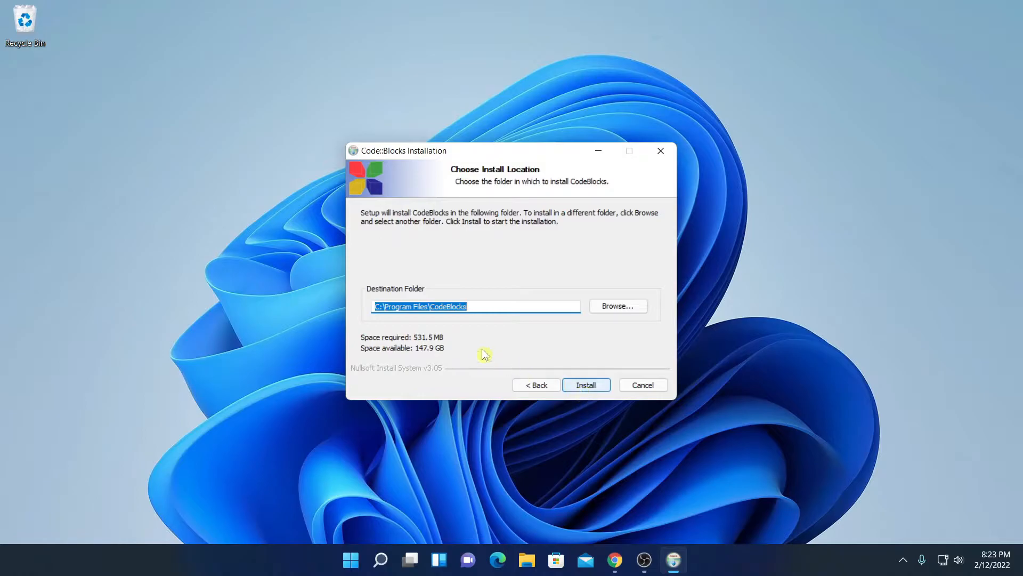
mouse_move(500, 307)
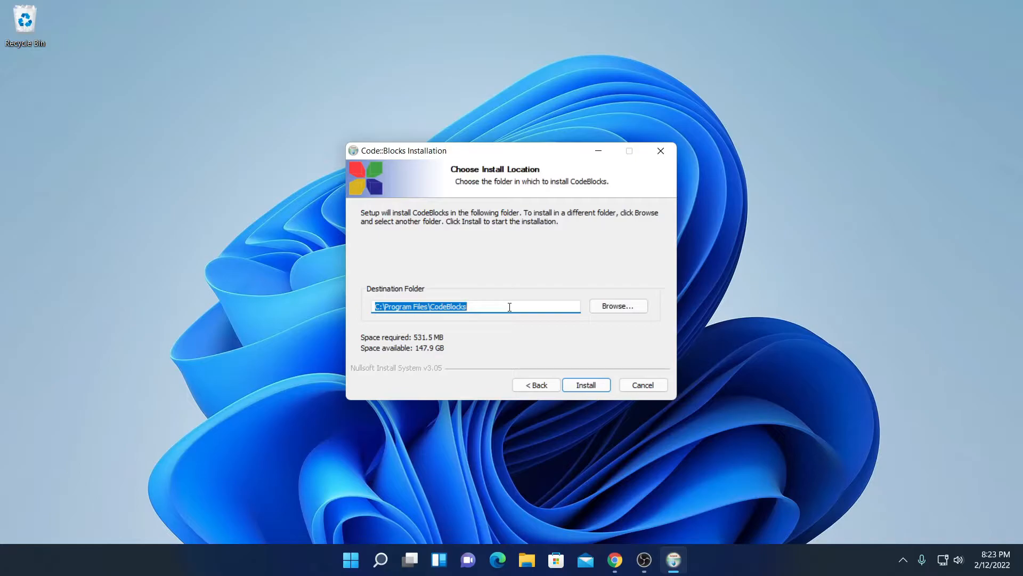
mouse_move(617, 305)
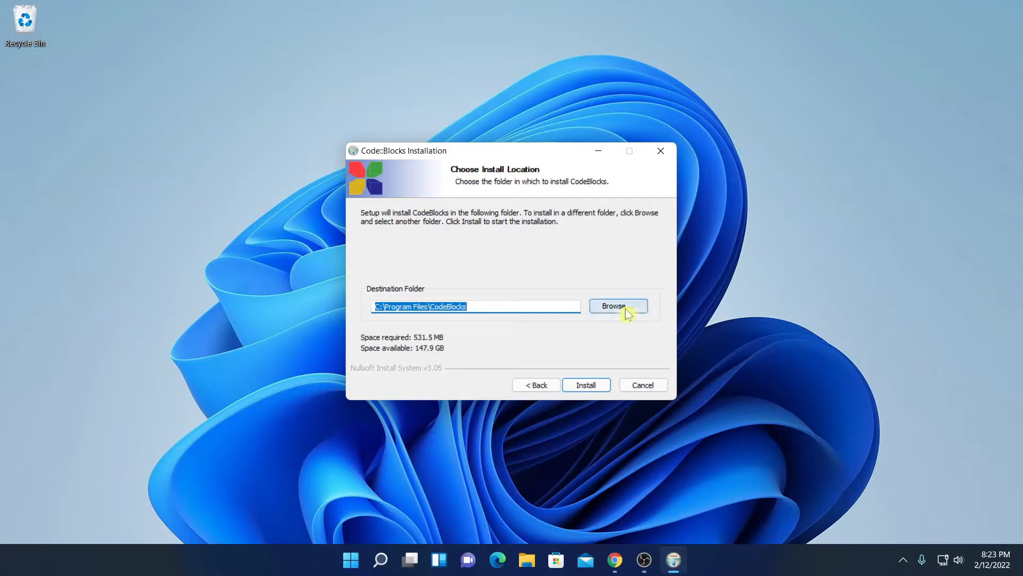
left_click(617, 305)
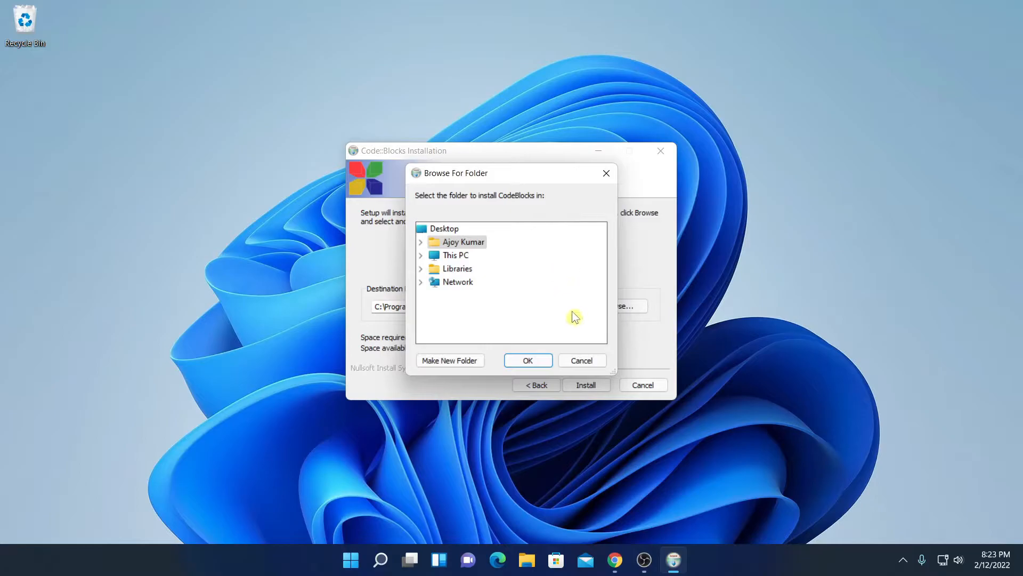
mouse_move(579, 337)
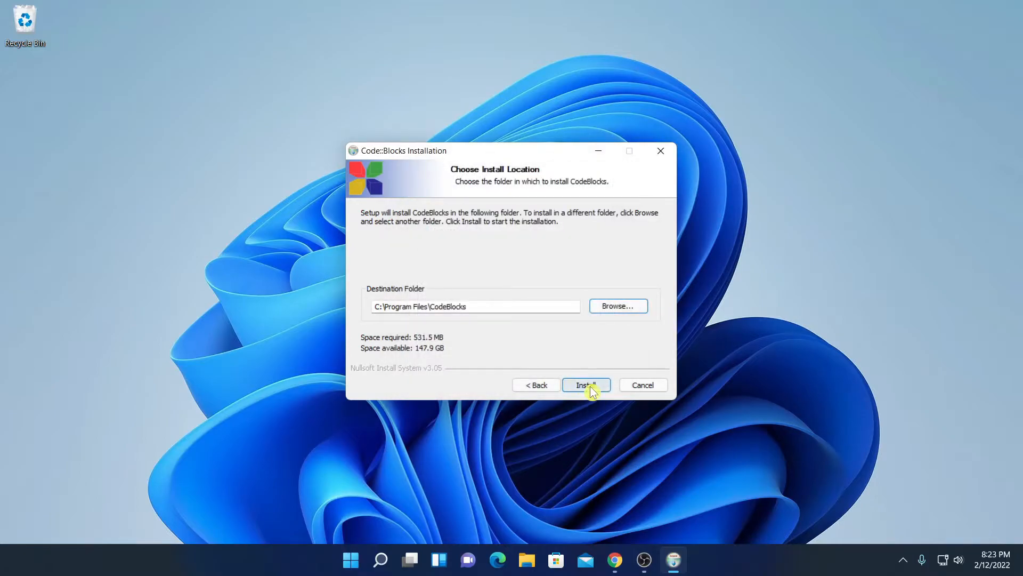
left_click(584, 384)
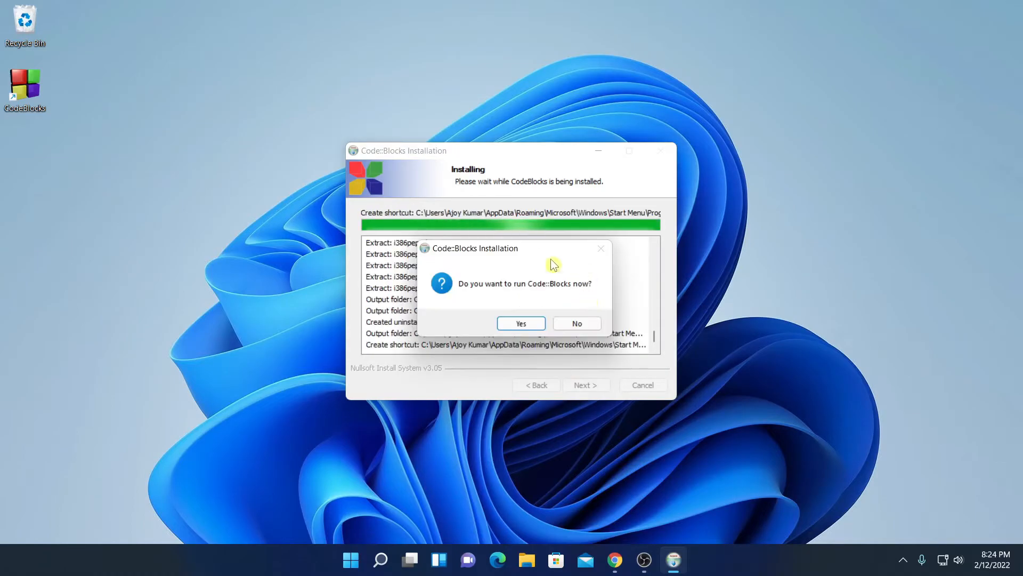
mouse_move(614, 292)
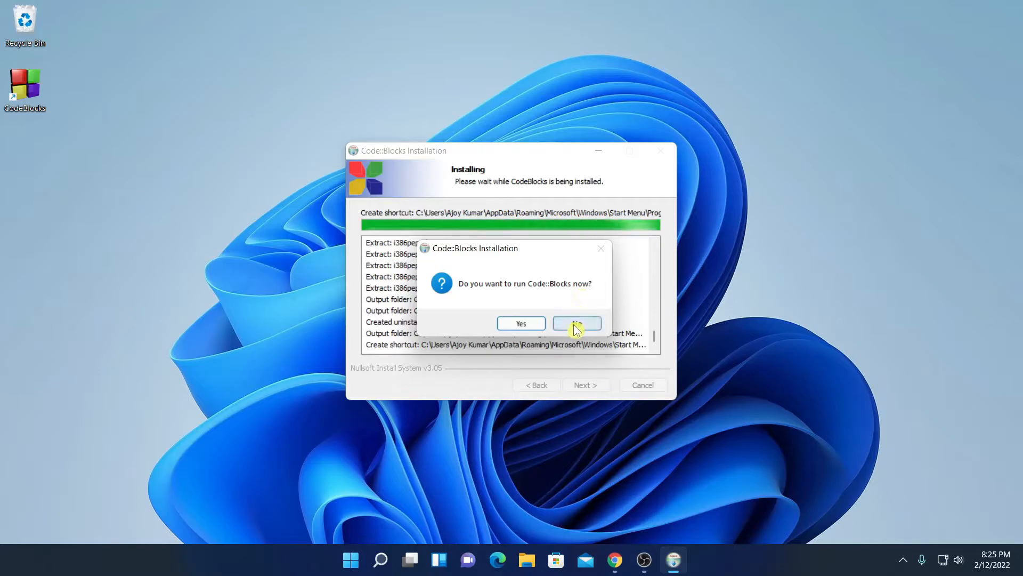
Decline running Code::Blocks now, then click through Installation Complete and Finish
left_click(576, 323)
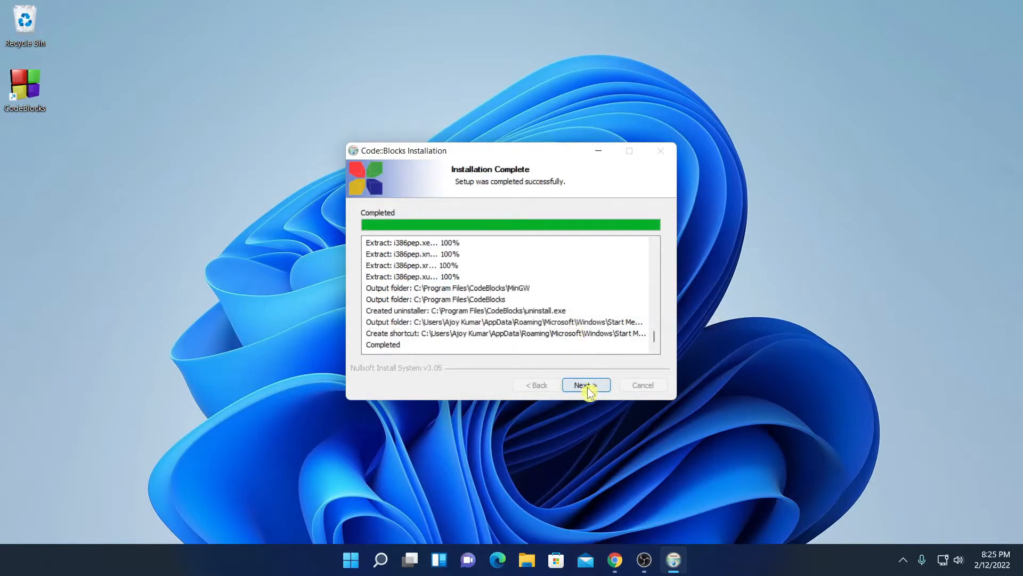
left_click(584, 385)
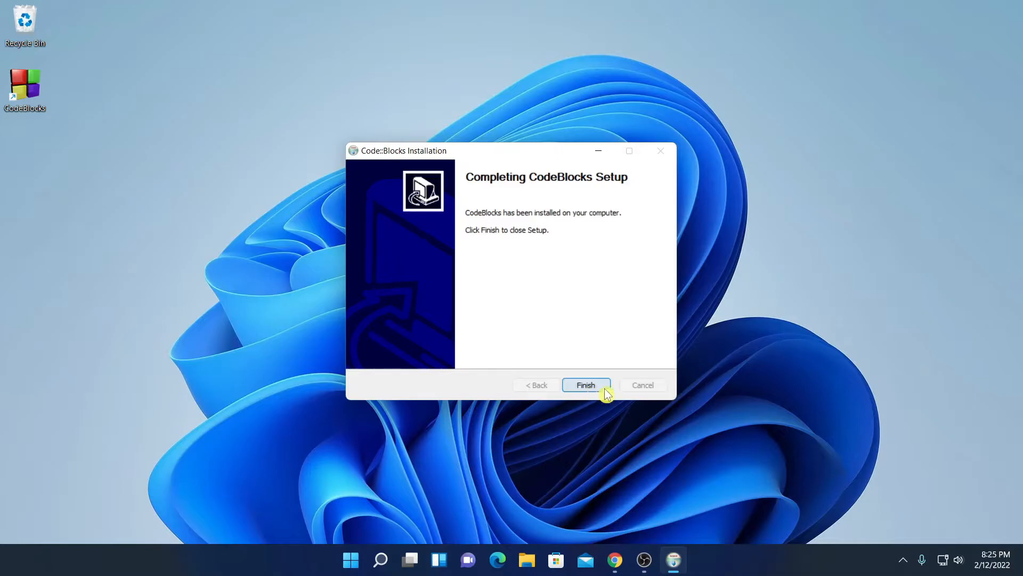
left_click(584, 384)
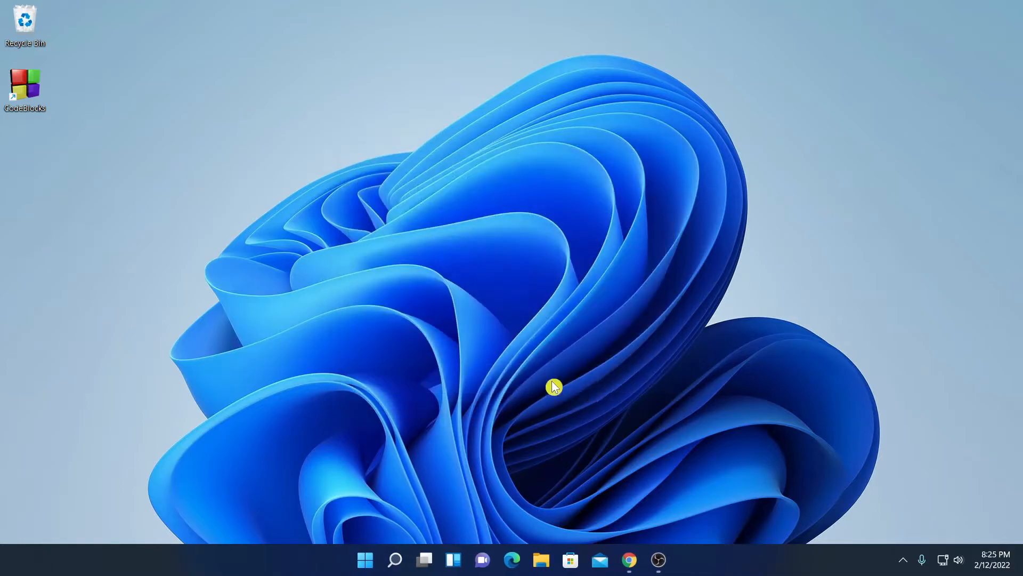
mouse_move(416, 299)
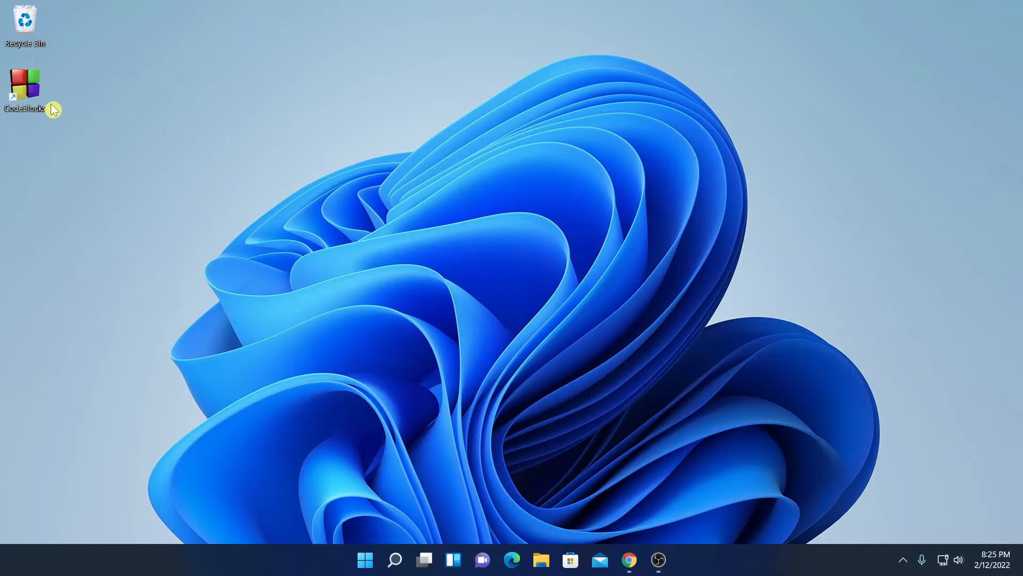
mouse_move(405, 559)
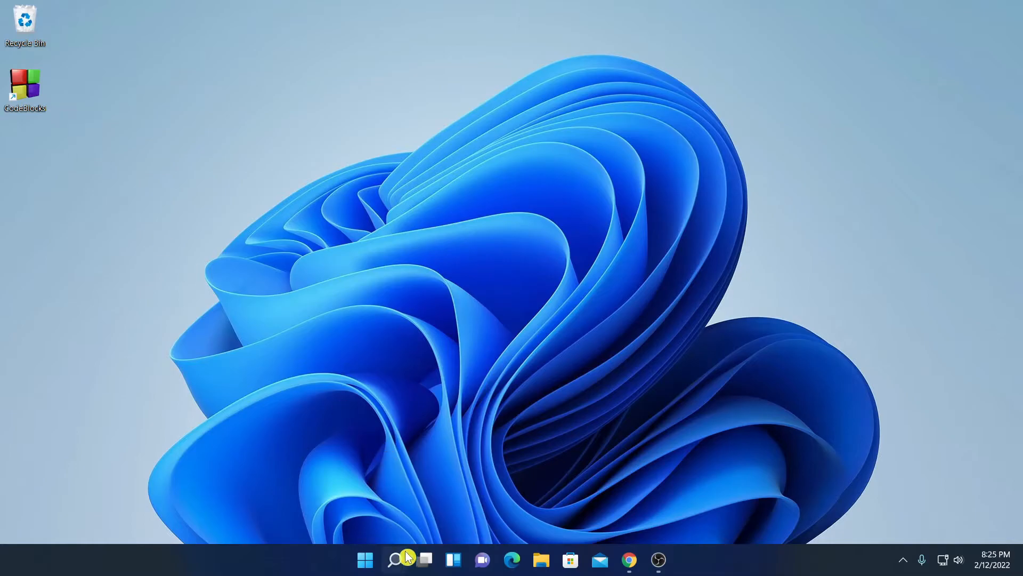
Search 'codeblocks' in Windows Search and open the CodeBlocks app
left_click(393, 559)
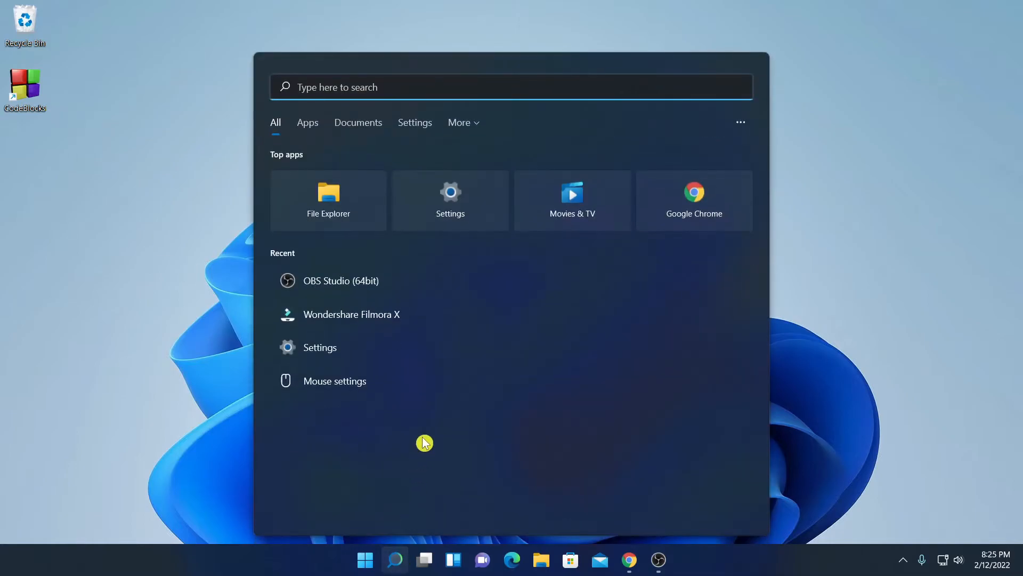
type("codeblocks")
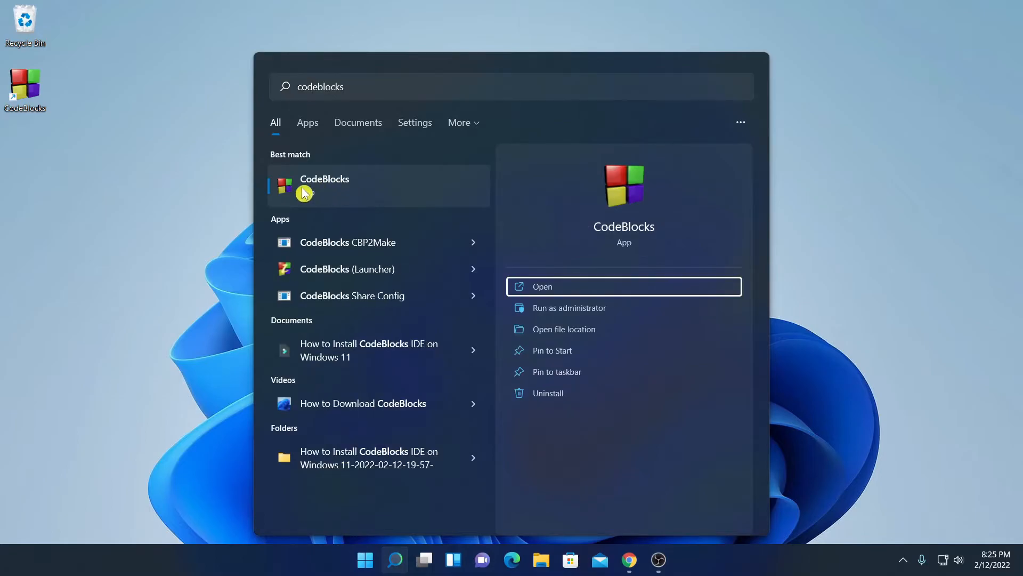
mouse_move(564, 296)
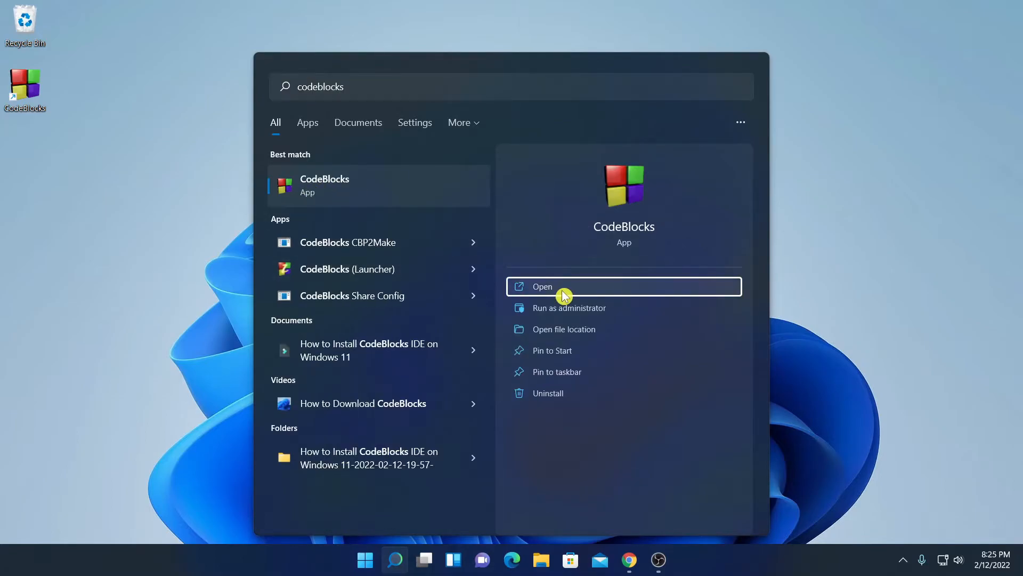
left_click(558, 285)
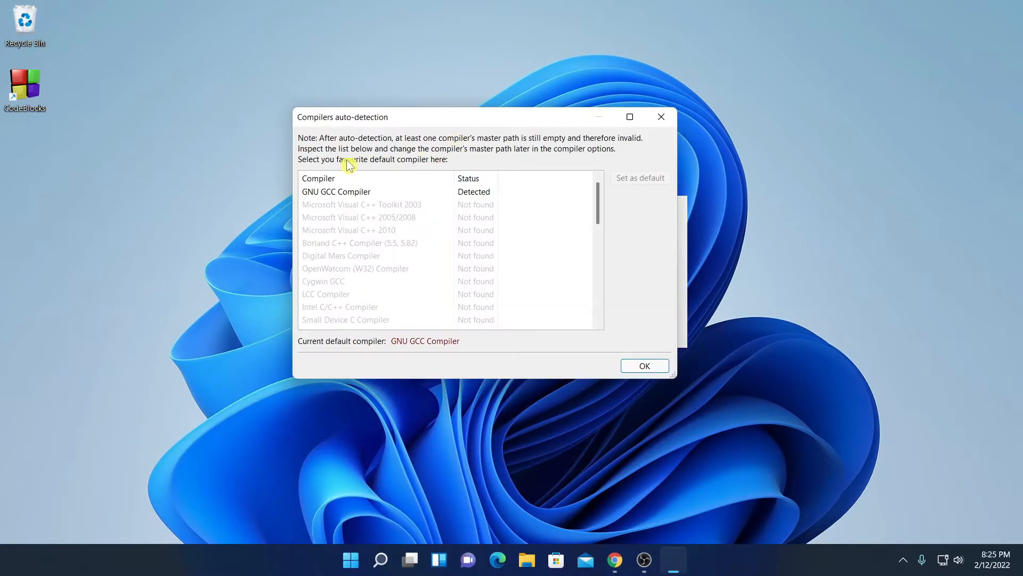
mouse_move(471, 162)
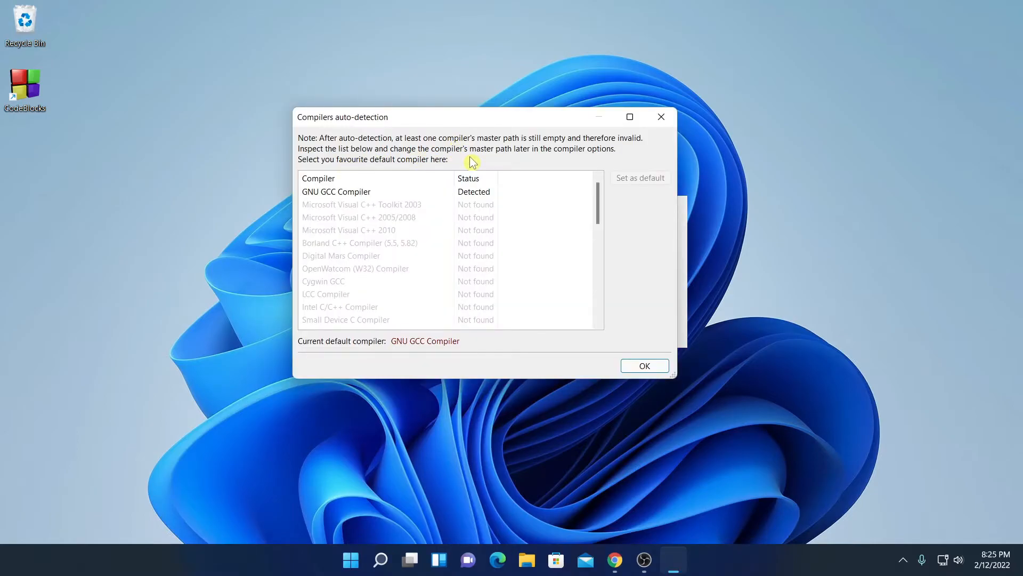
mouse_move(344, 198)
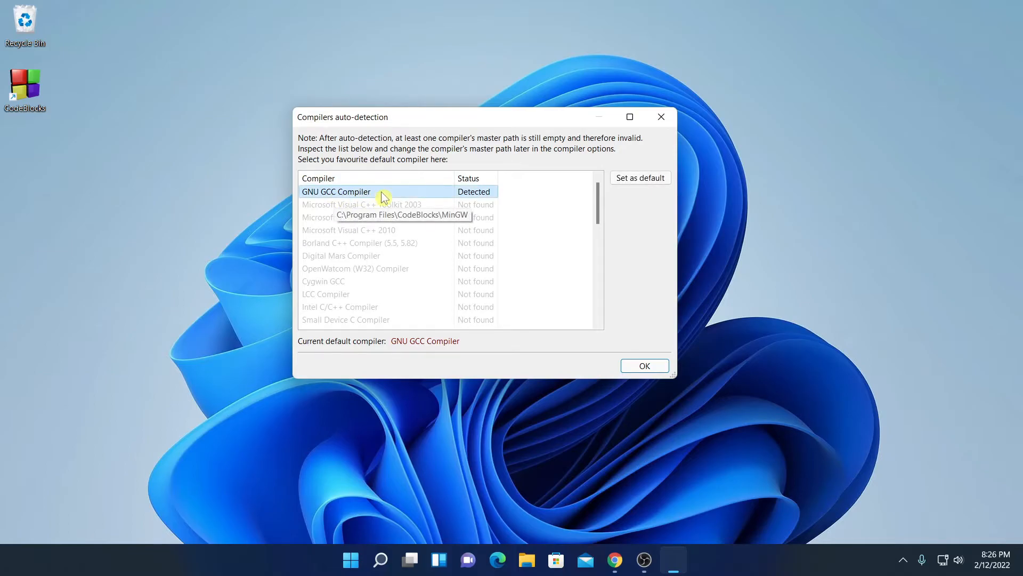
mouse_move(460, 240)
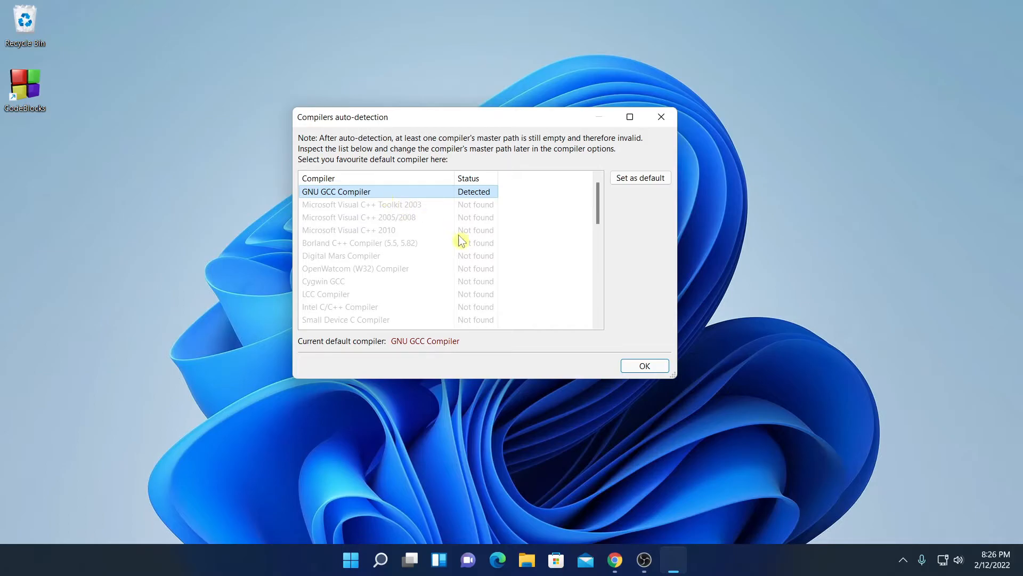
Confirm GNU GCC Compiler as default in the Compilers auto-detection dialog
left_click(643, 365)
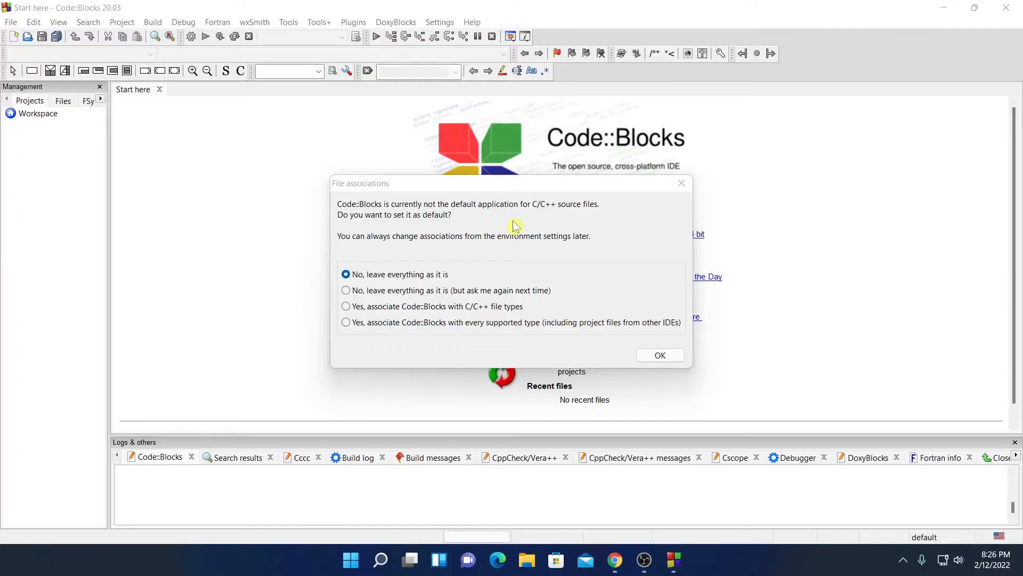
mouse_move(389, 210)
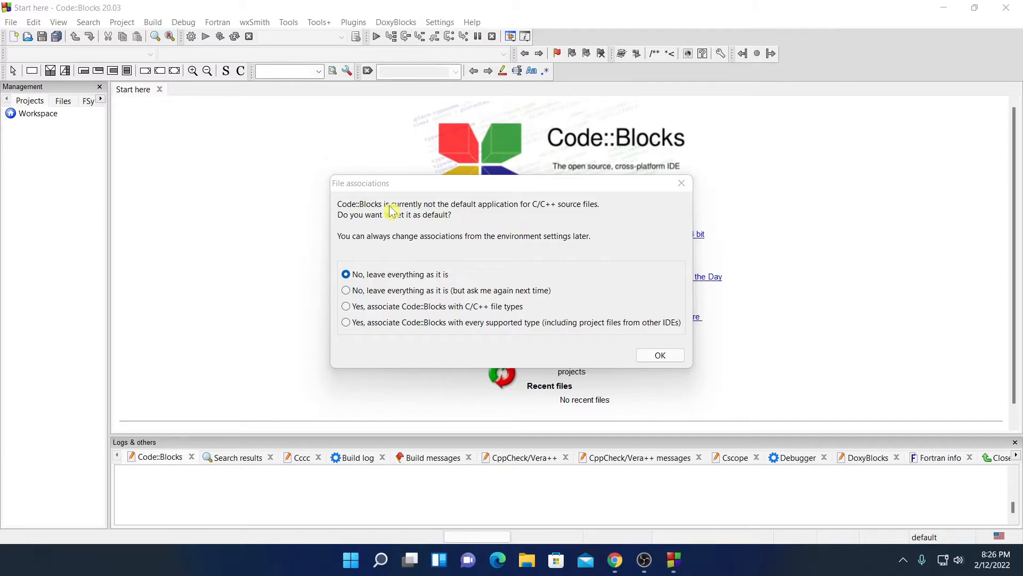
mouse_move(527, 216)
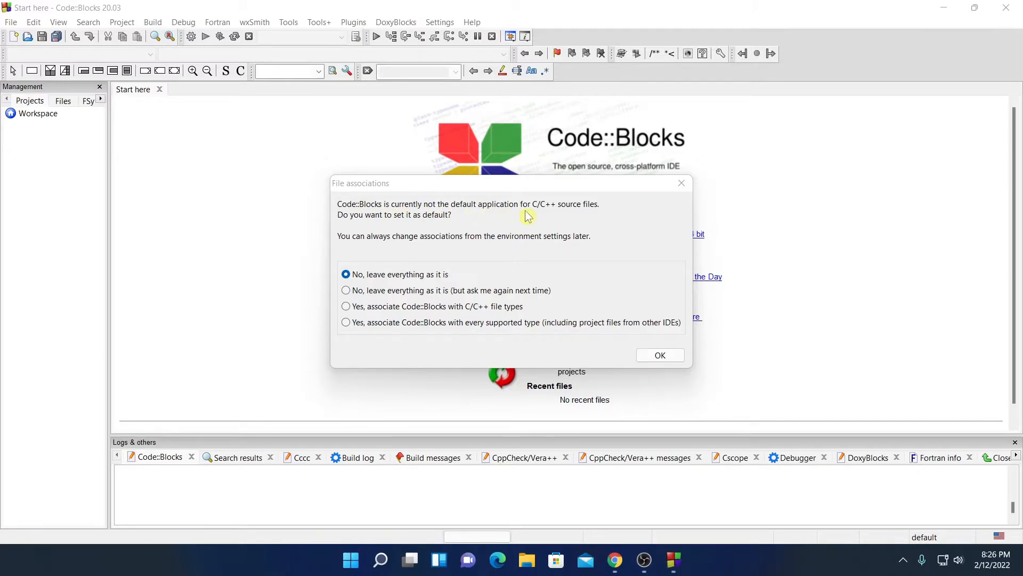
mouse_move(552, 216)
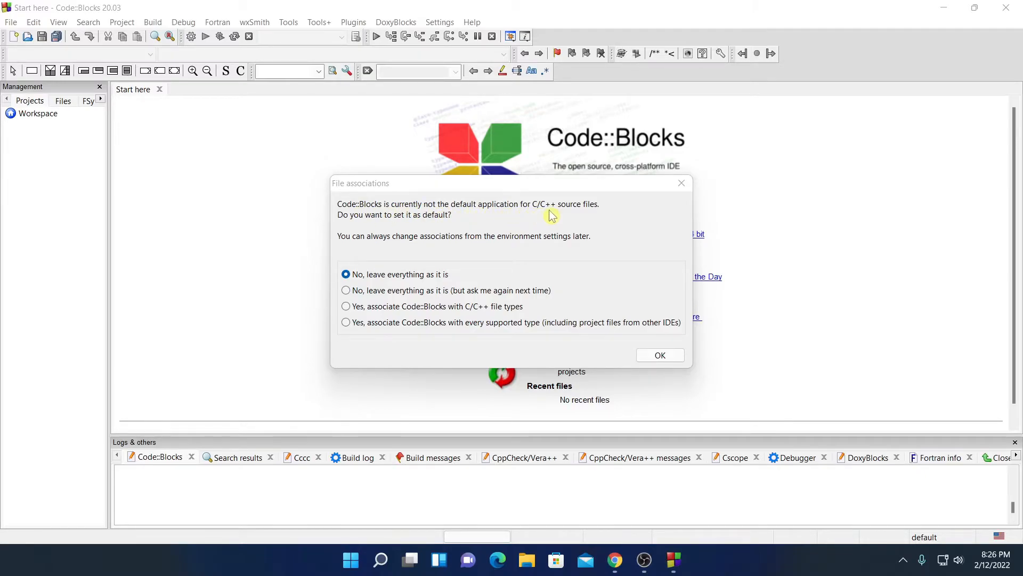
mouse_move(588, 240)
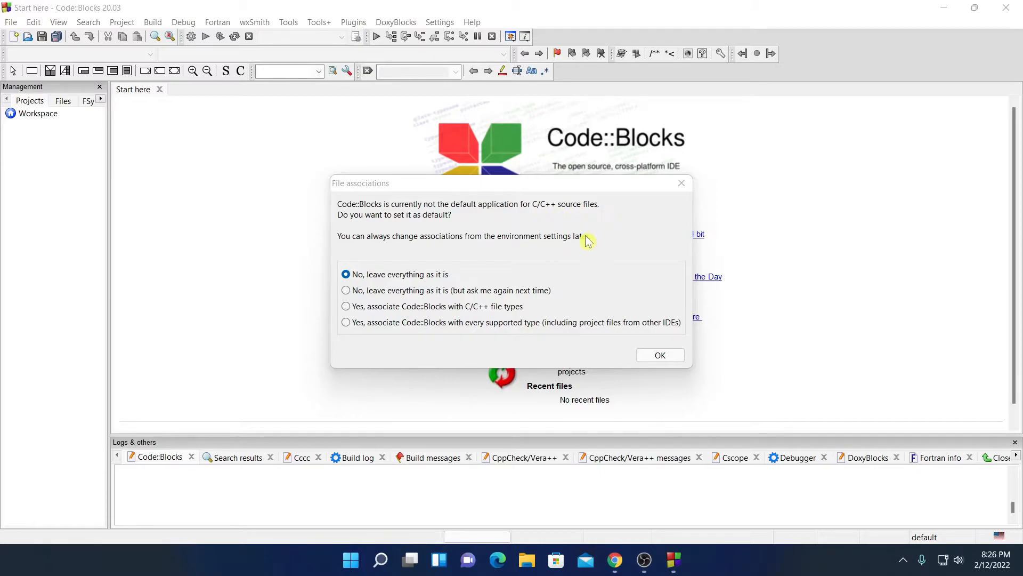
mouse_move(349, 313)
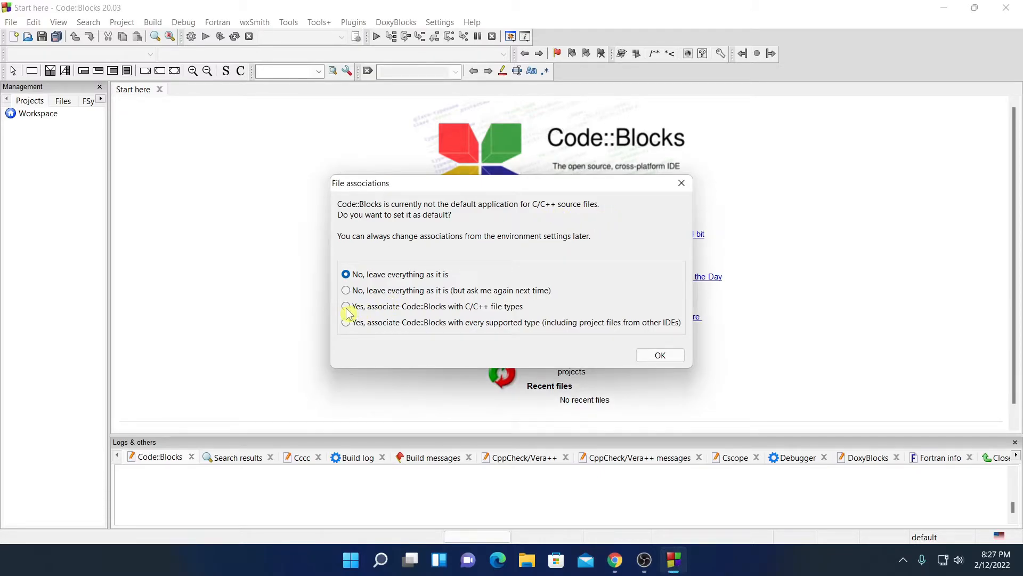
Choose 'No, leave everything as it is' for file associations and confirm
left_click(346, 306)
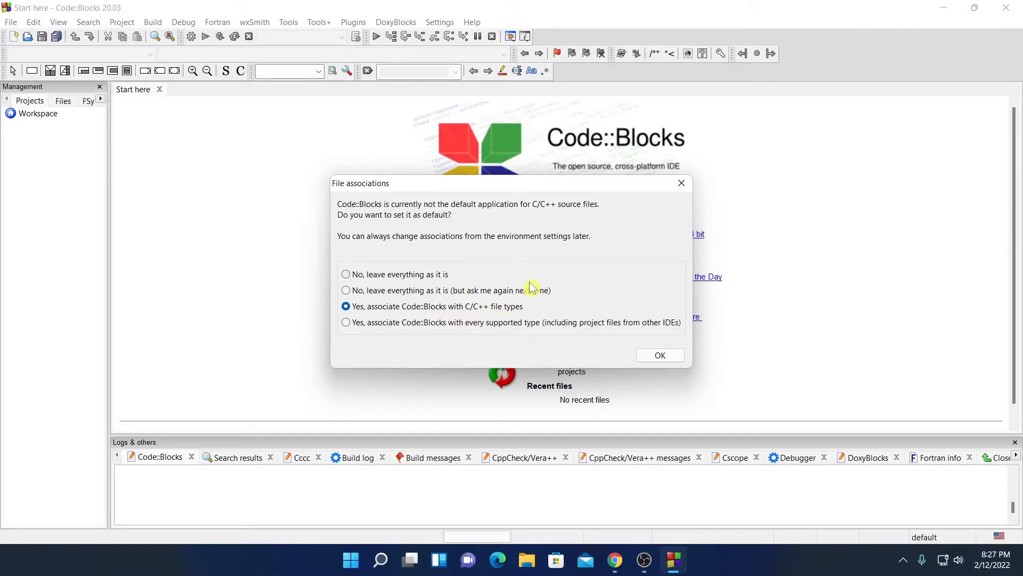
left_click(346, 274)
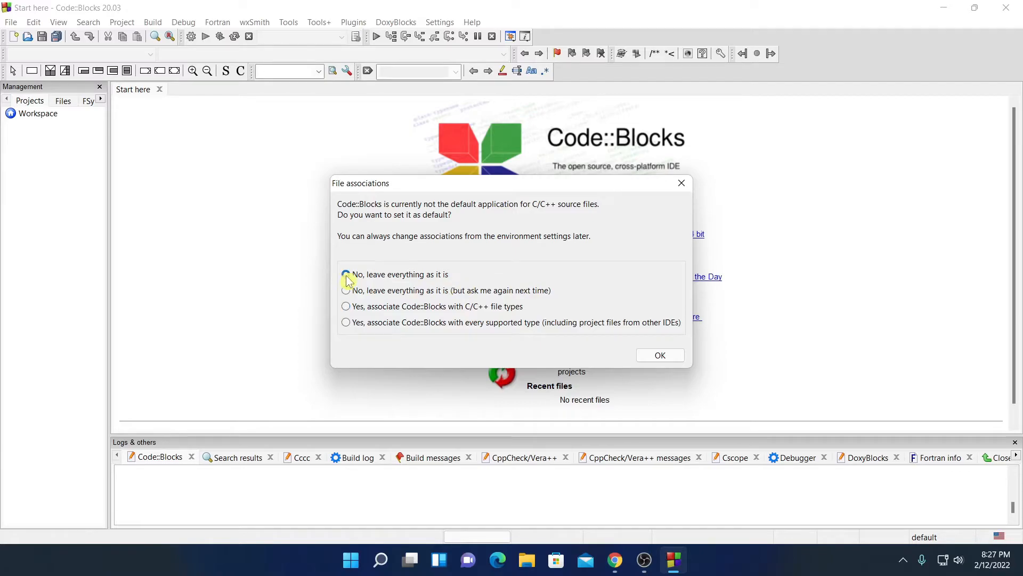
left_click(659, 354)
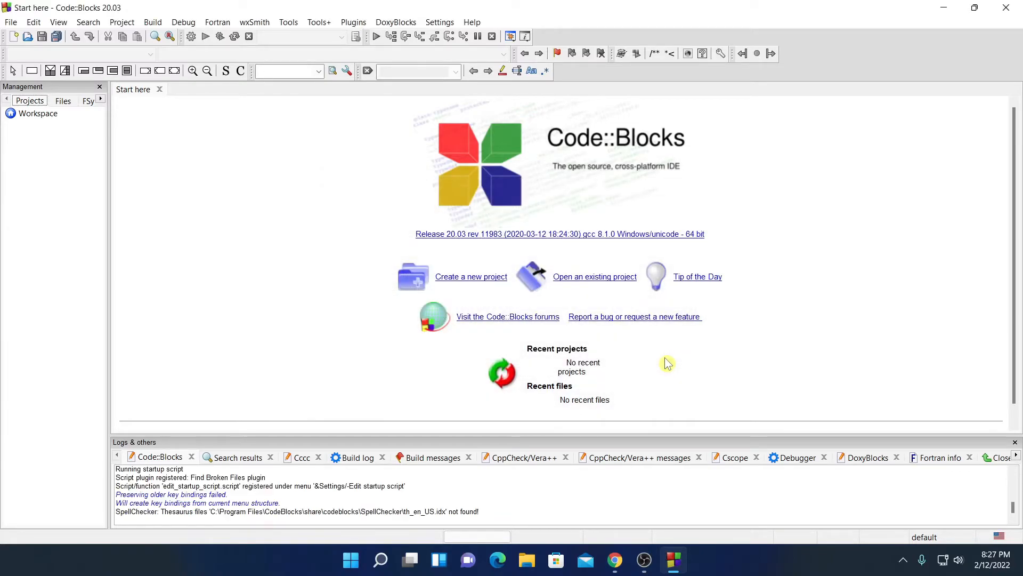
mouse_move(871, 232)
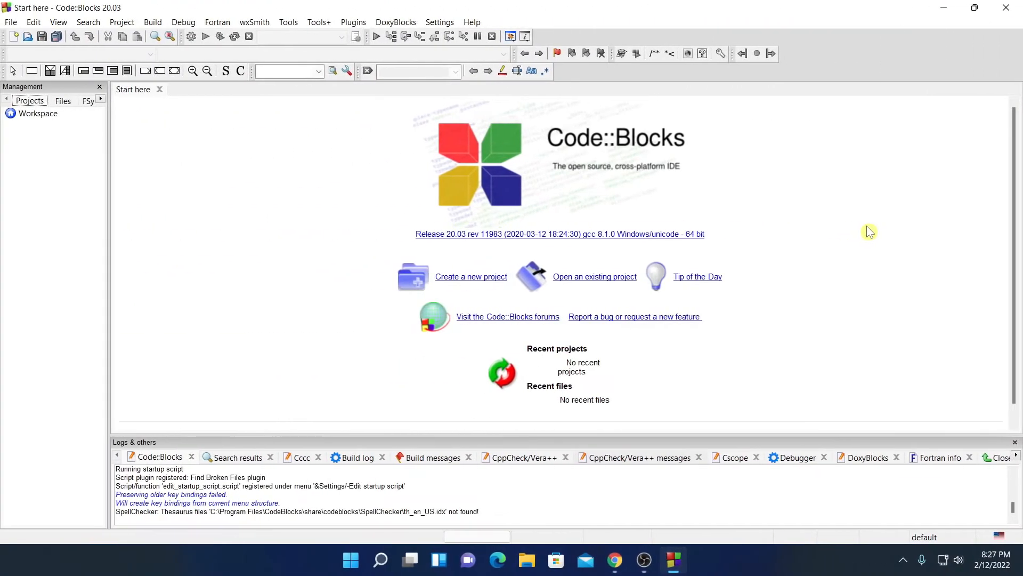
mouse_move(837, 246)
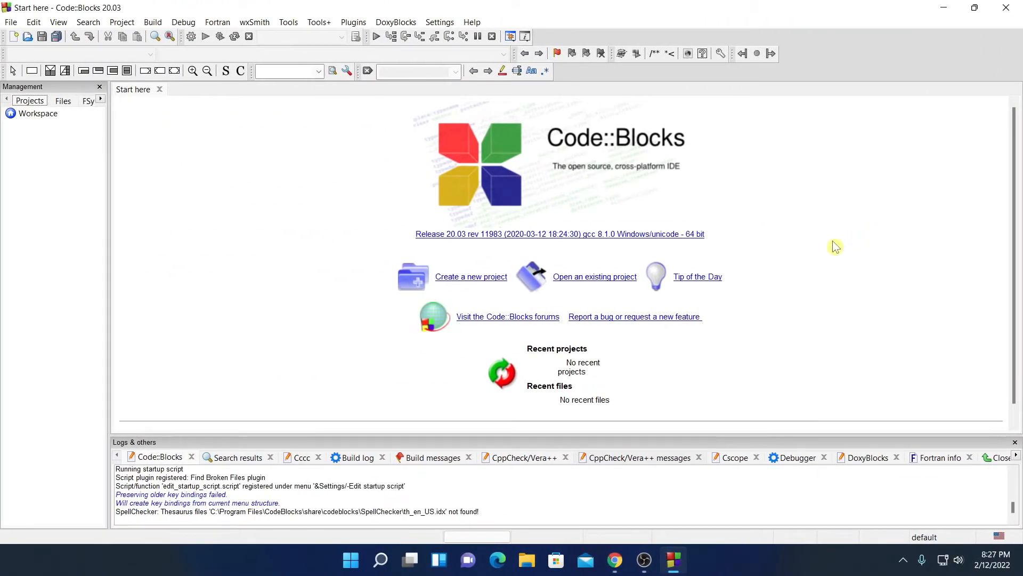
mouse_move(476, 284)
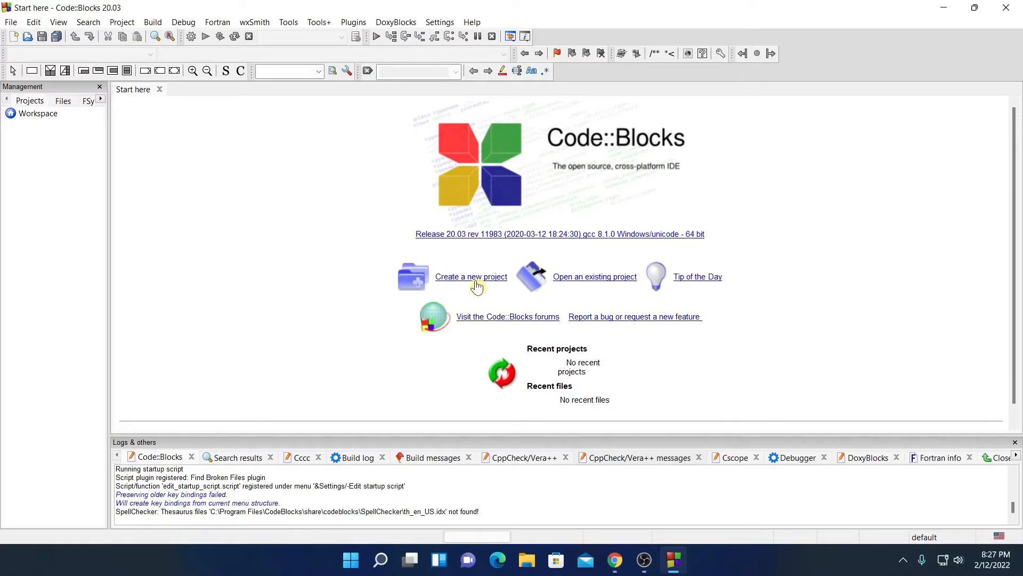
Use the start page's 'Create a new project' link to open New from template
left_click(470, 277)
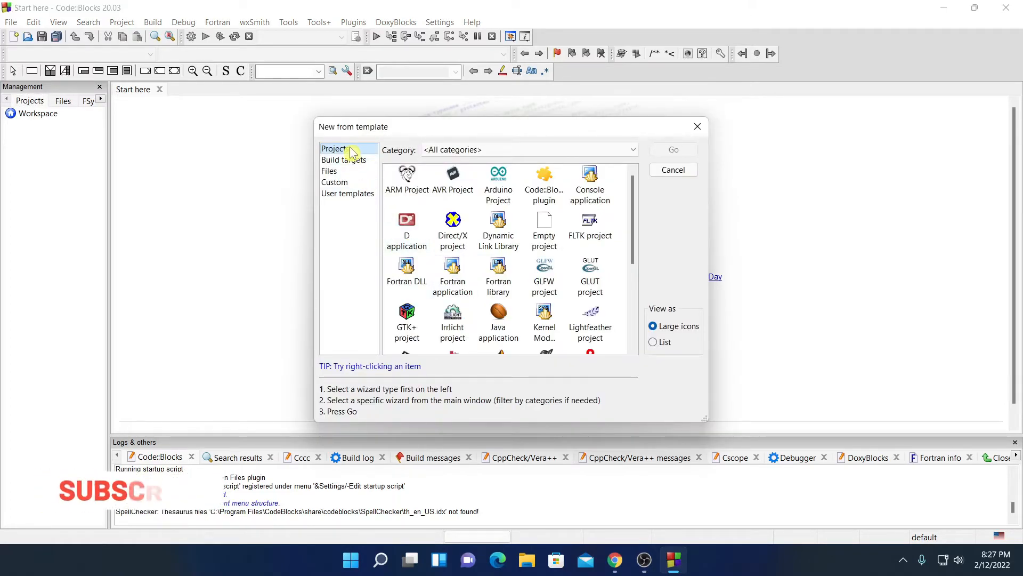
Start the Console application wizard and choose C as the language
left_click(590, 183)
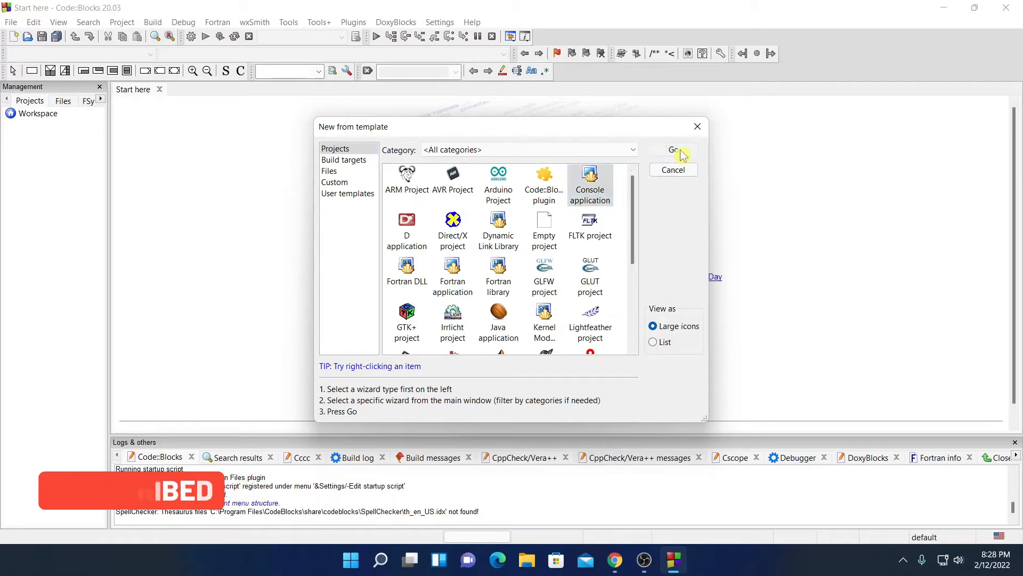
left_click(672, 149)
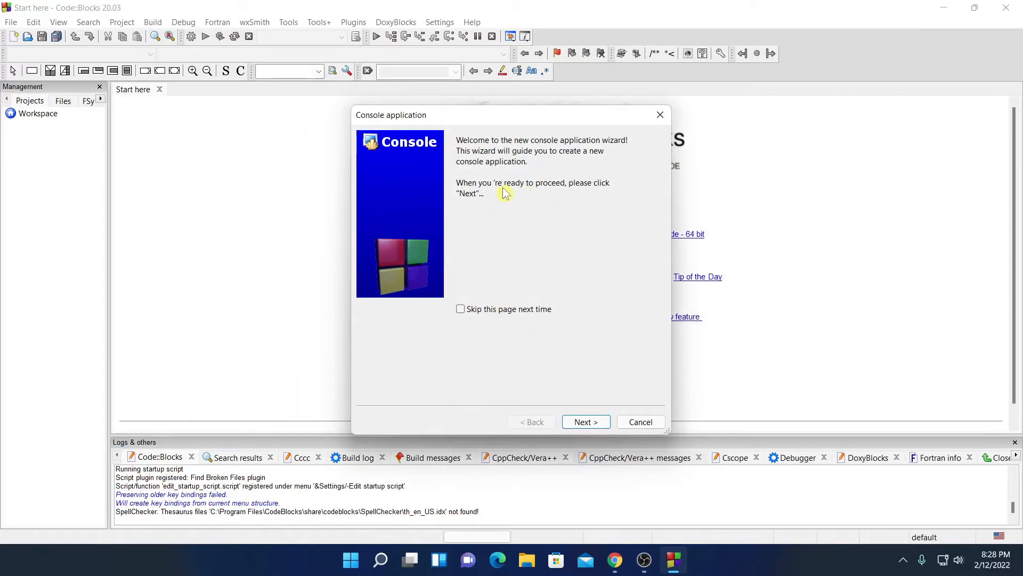
left_click(585, 421)
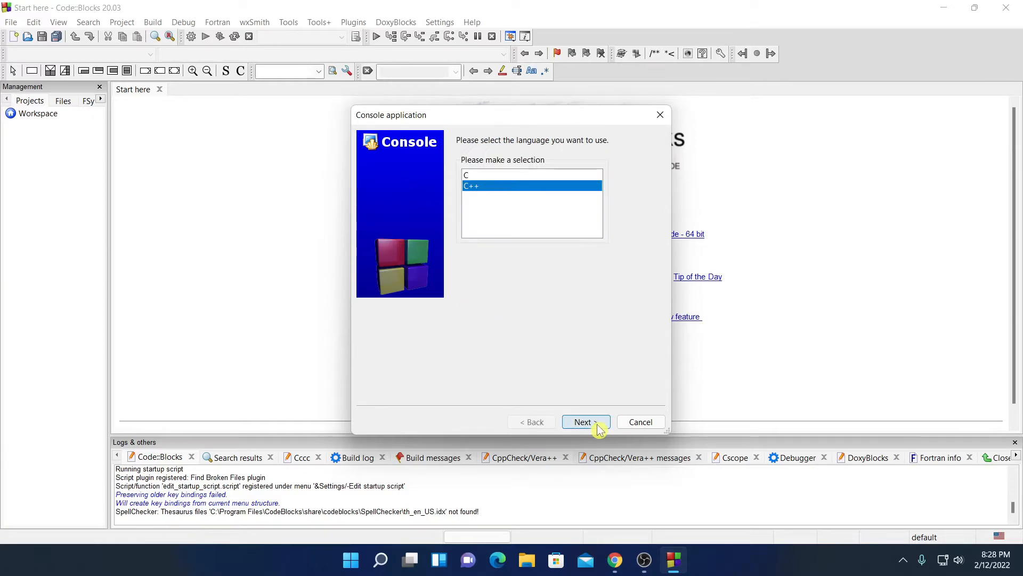
mouse_move(589, 176)
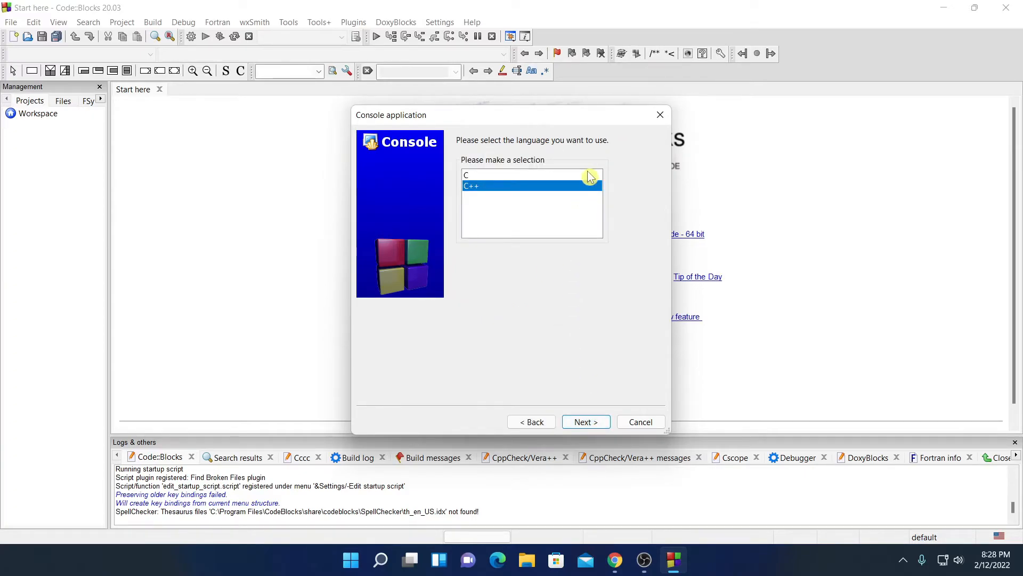
mouse_move(566, 177)
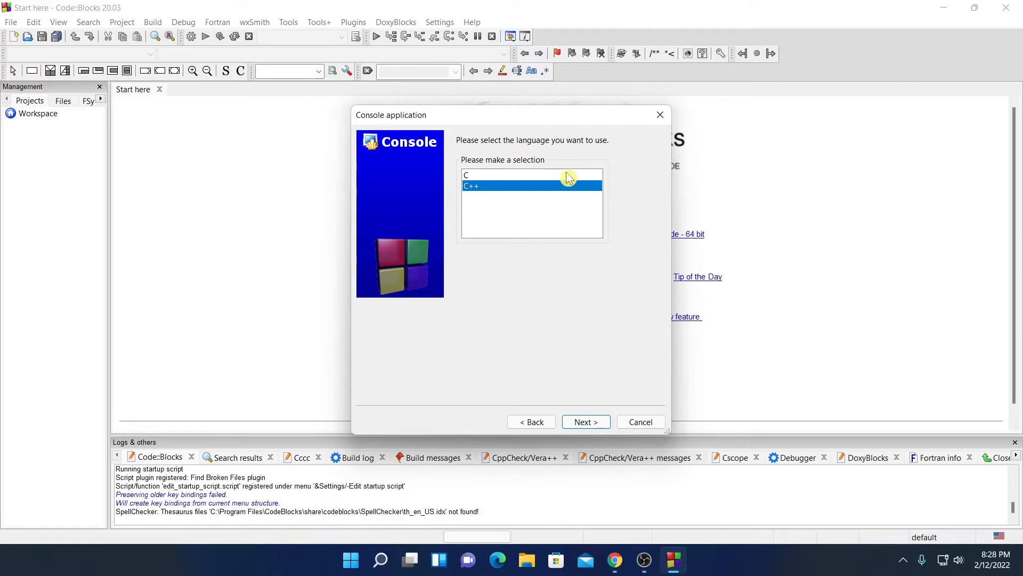
left_click(515, 175)
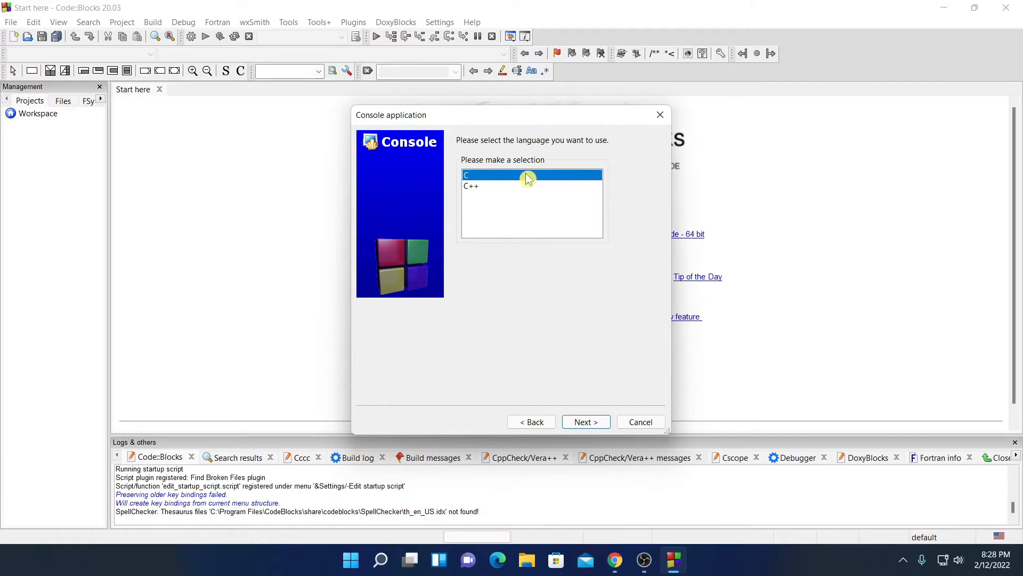
left_click(585, 421)
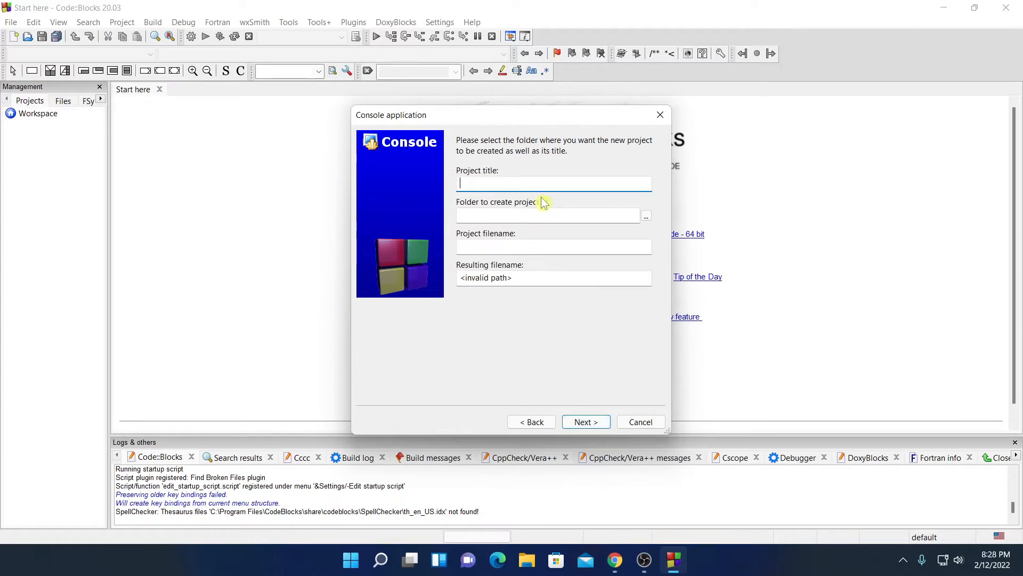
mouse_move(528, 180)
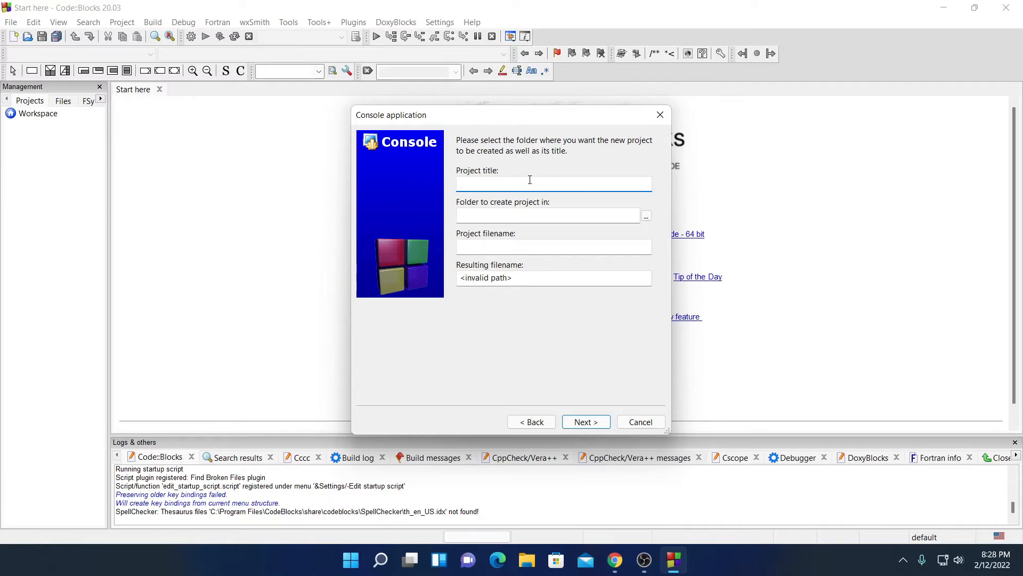
Title the project 'Demo' on the Desktop, keep GNU GCC Compiler, and finish
type("D")
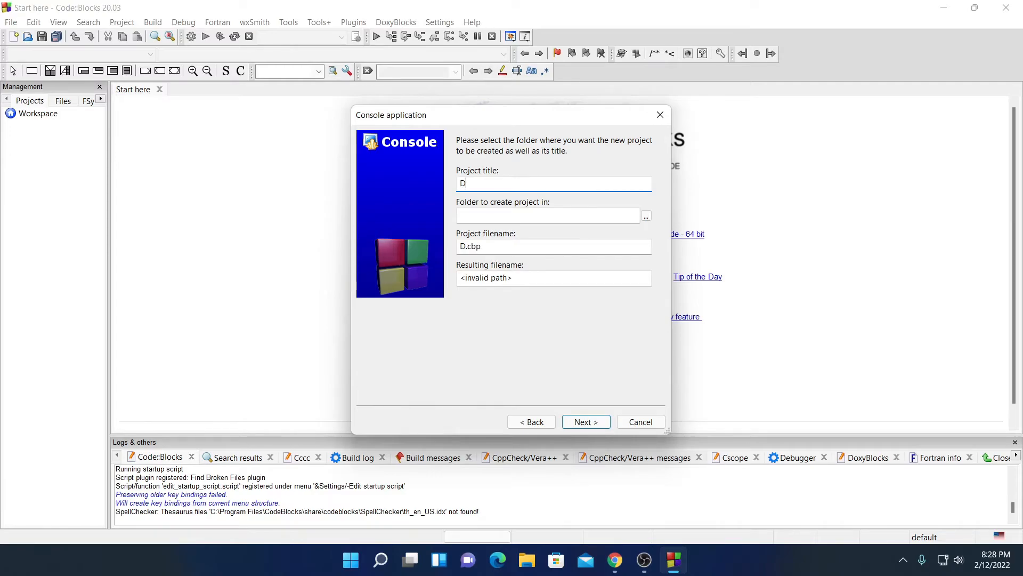
type("emo")
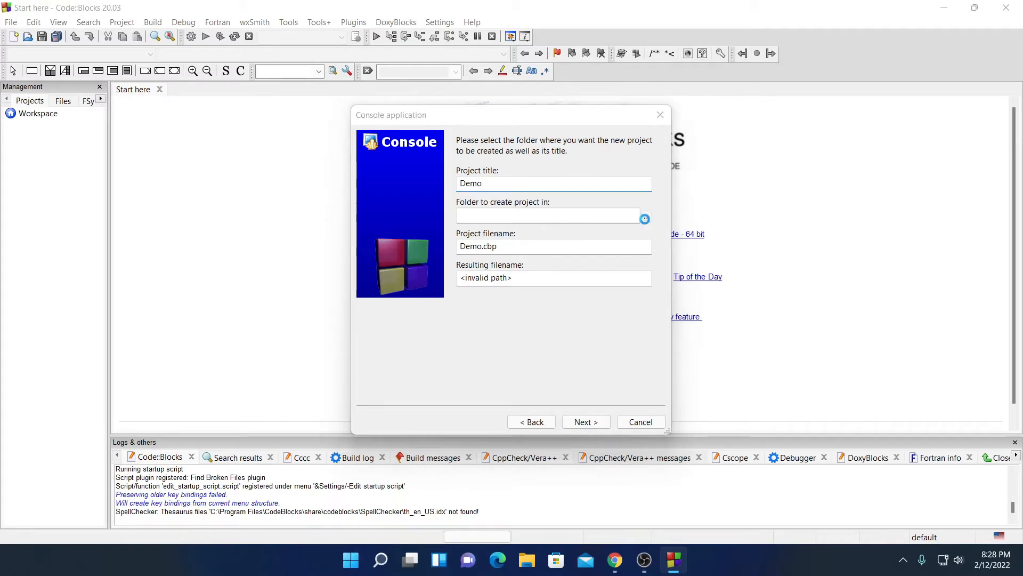
left_click(644, 218)
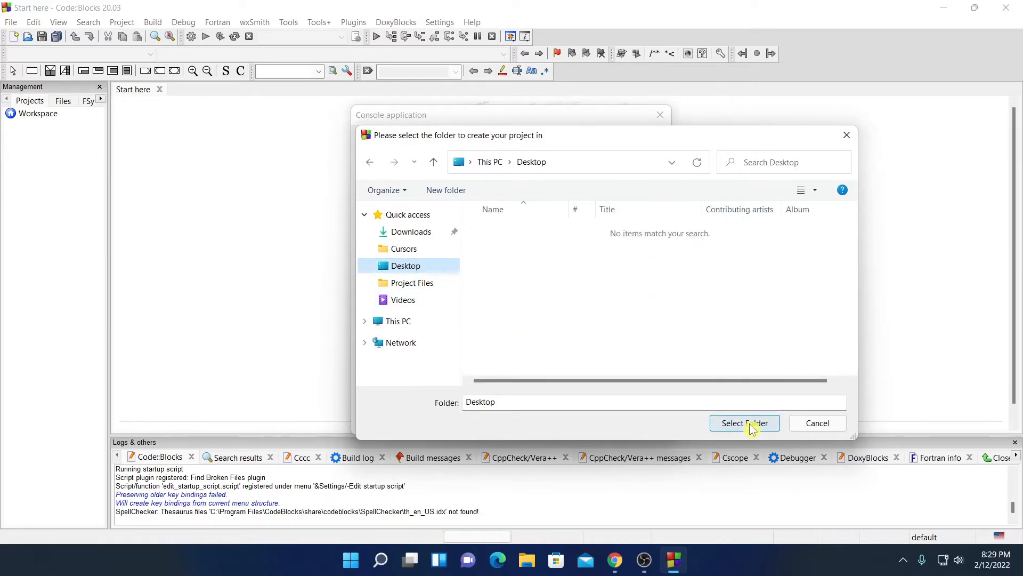
left_click(744, 423)
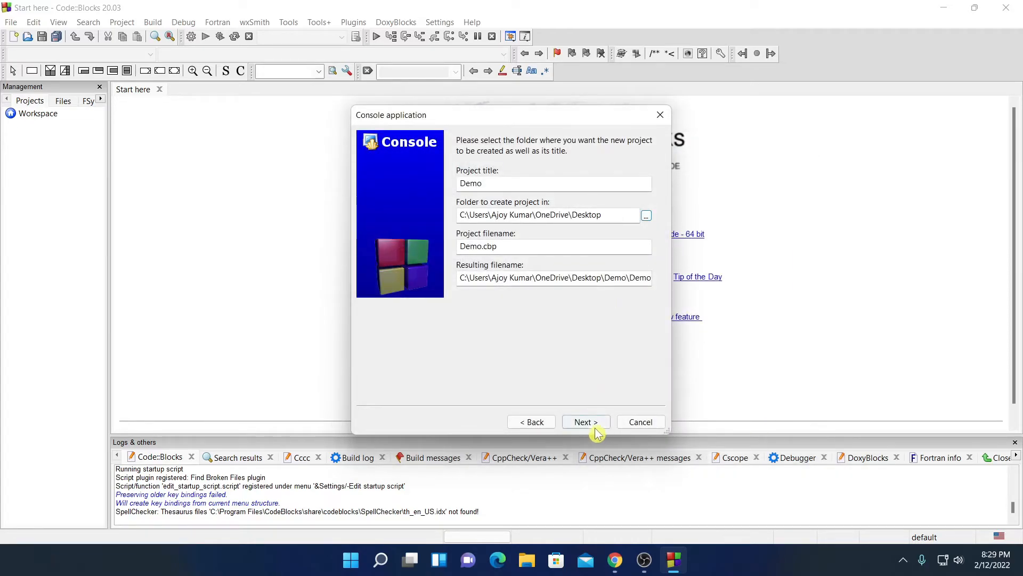
left_click(580, 421)
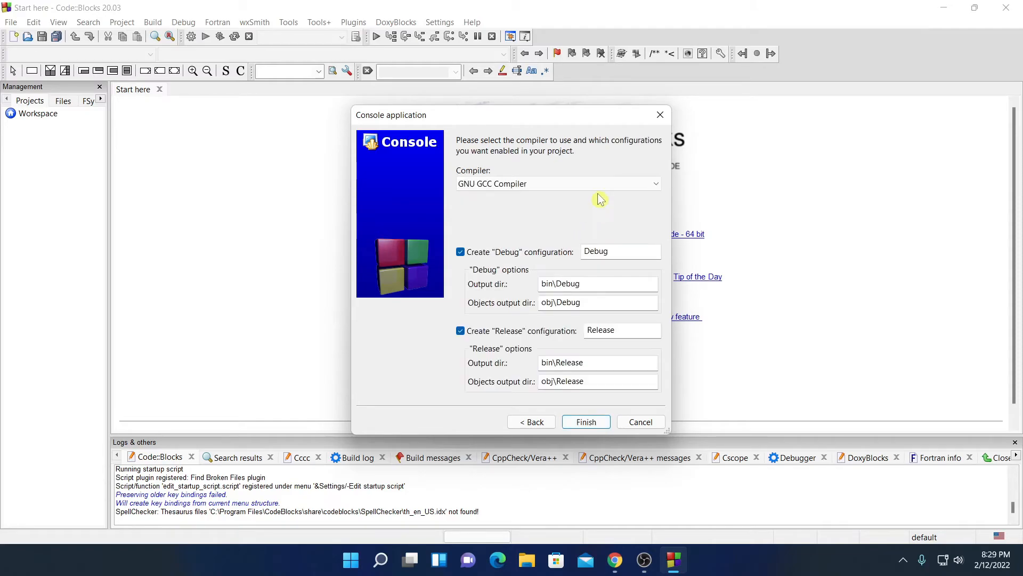
mouse_move(641, 194)
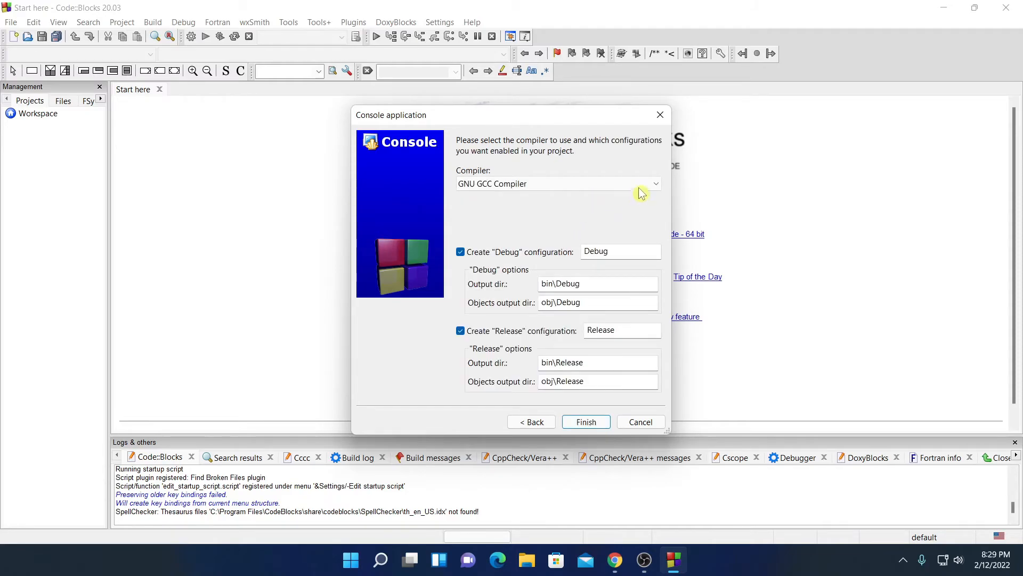
left_click(654, 183)
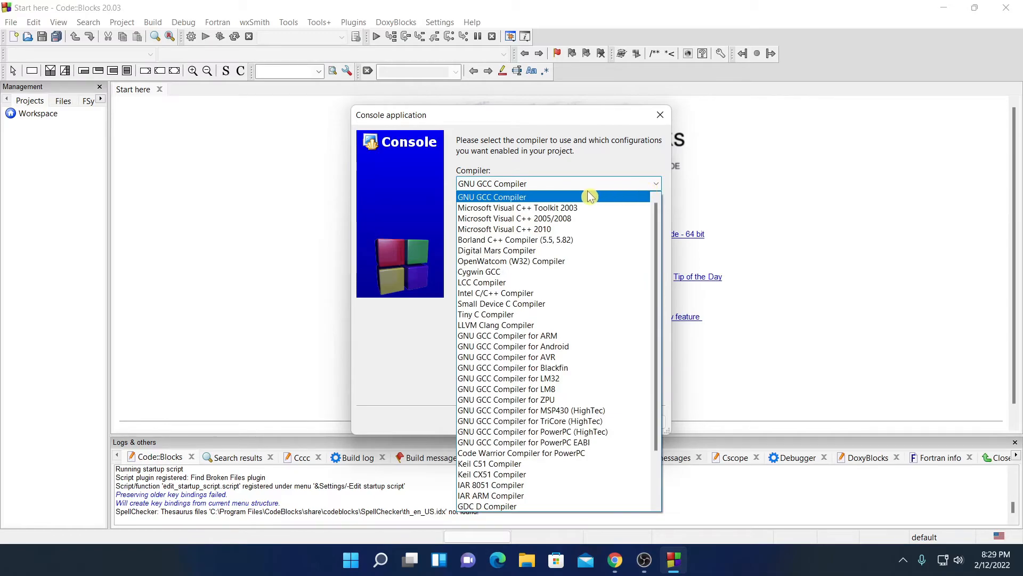
left_click(491, 197)
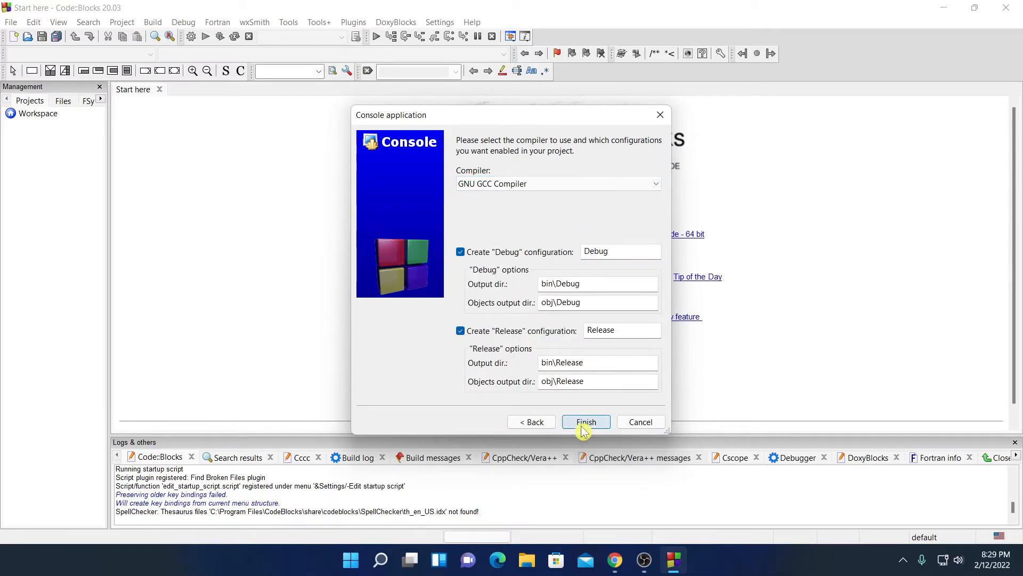
left_click(586, 422)
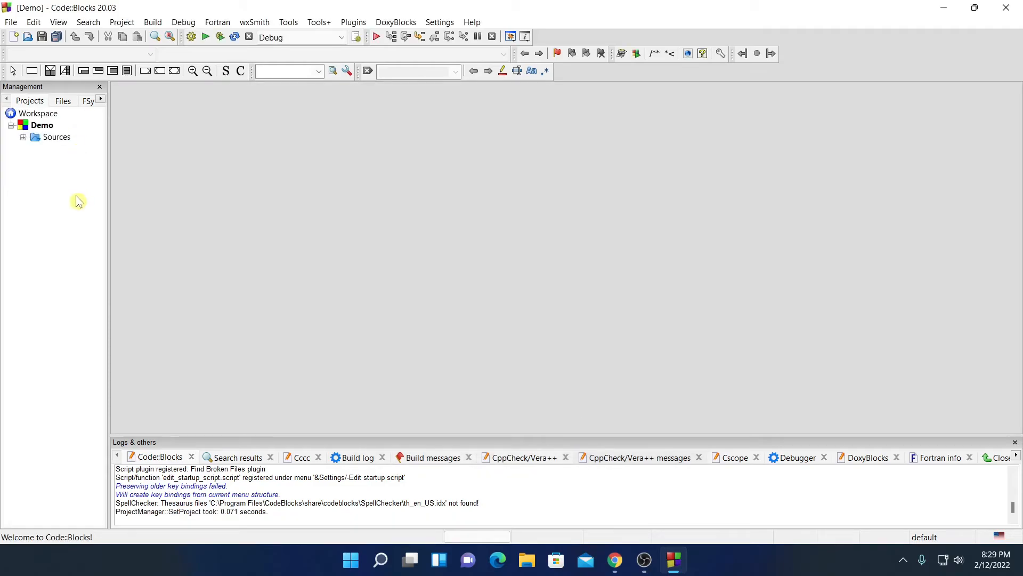
mouse_move(59, 127)
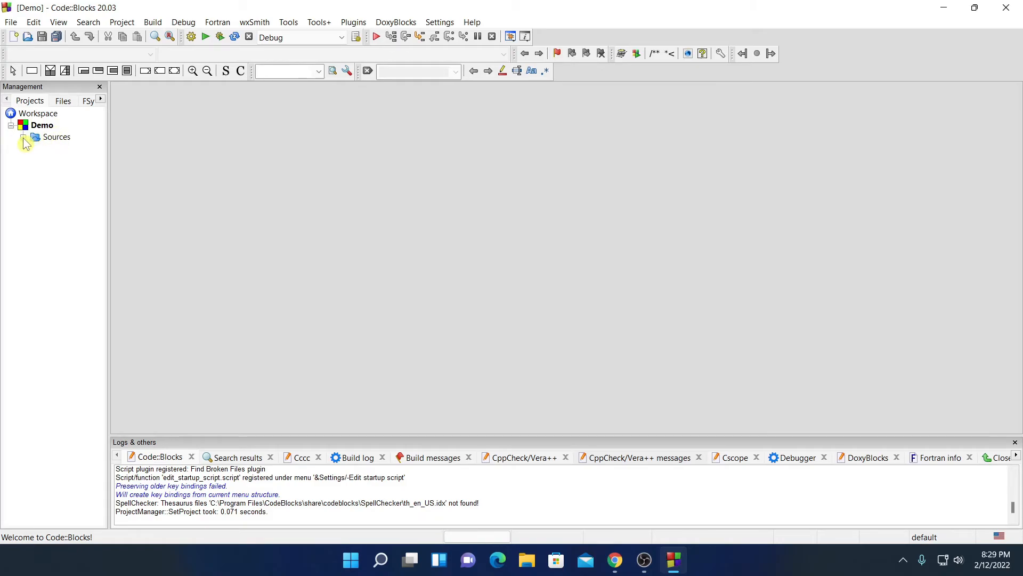
Expand the Sources folder and open main.c in the editor
left_click(24, 137)
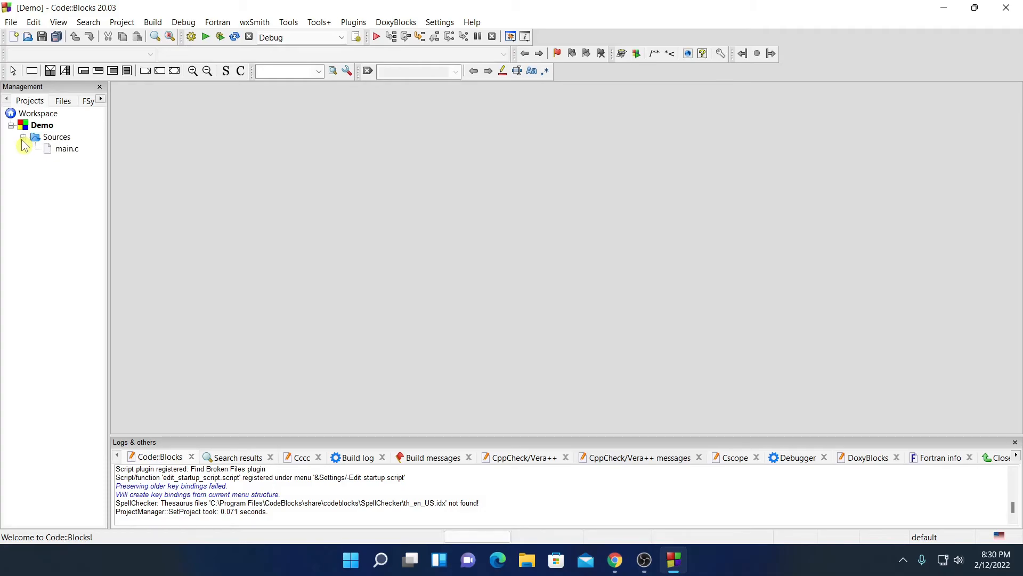
mouse_move(74, 154)
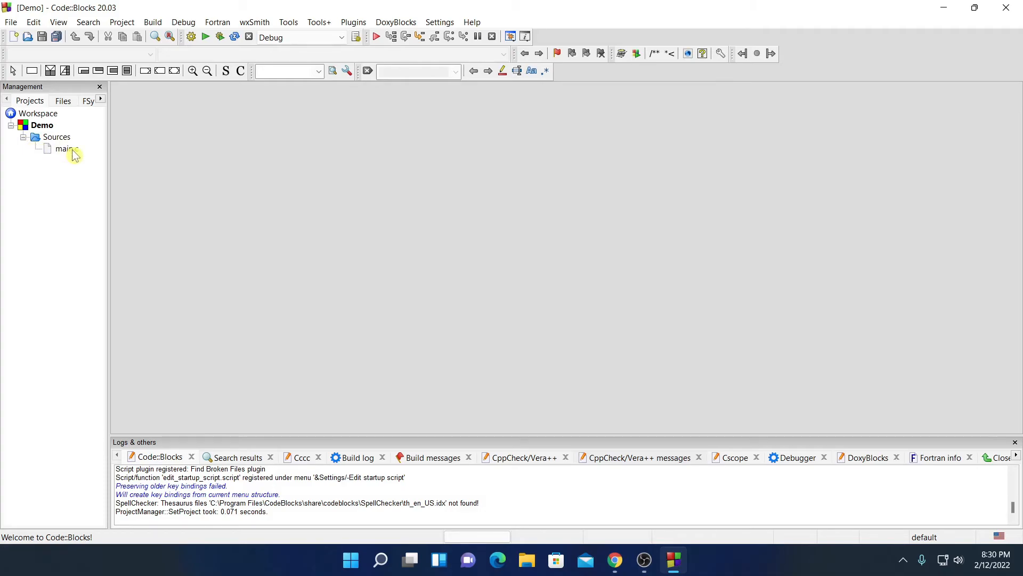
double_click(65, 148)
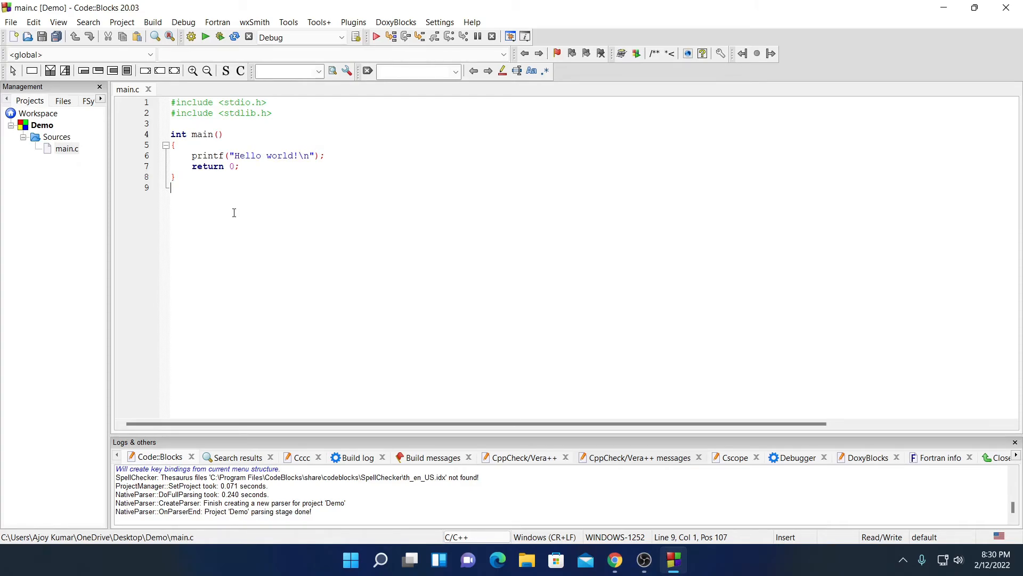
mouse_move(215, 247)
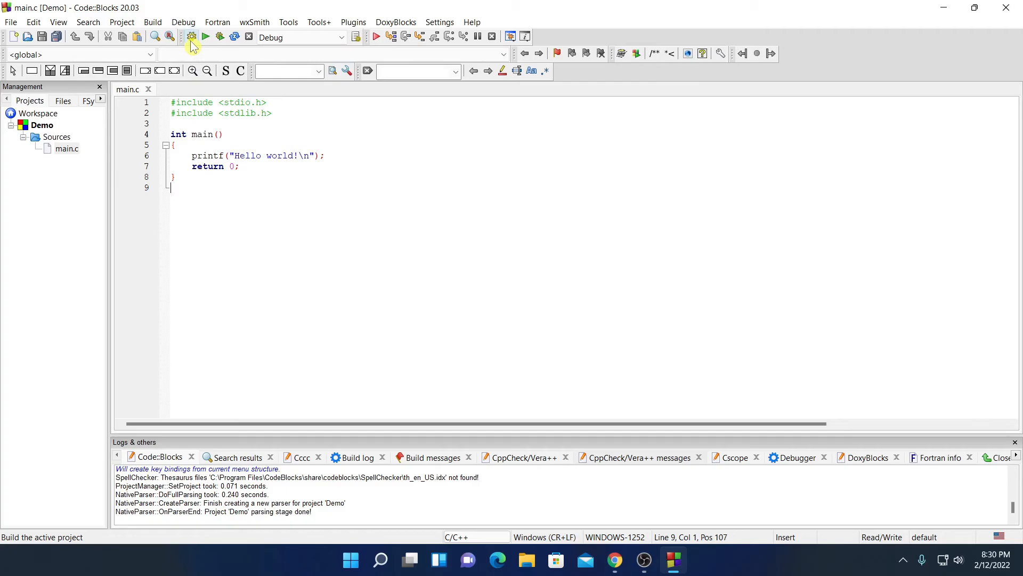
Build the Demo project with the Build toolbar button
left_click(191, 37)
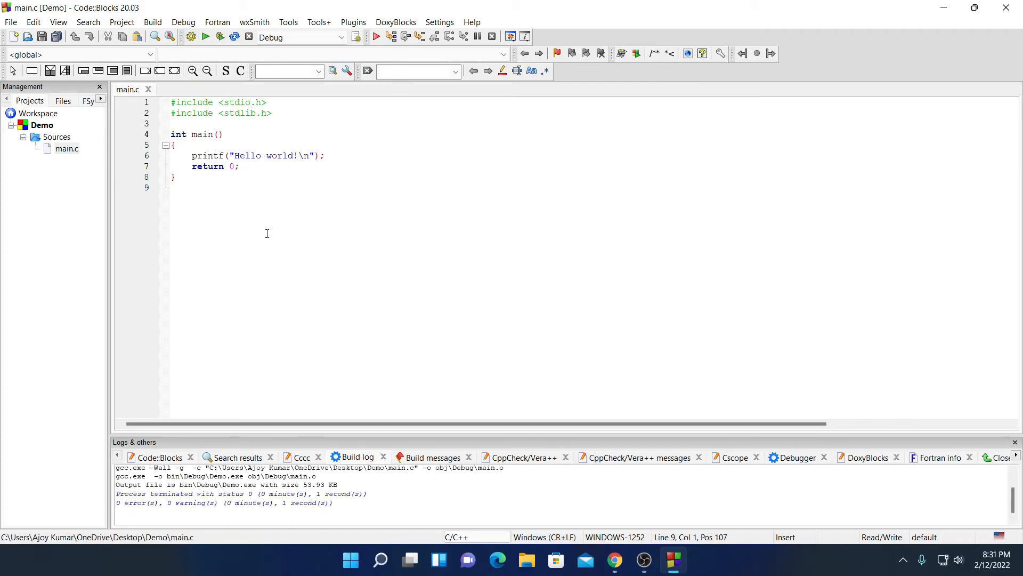
mouse_move(204, 37)
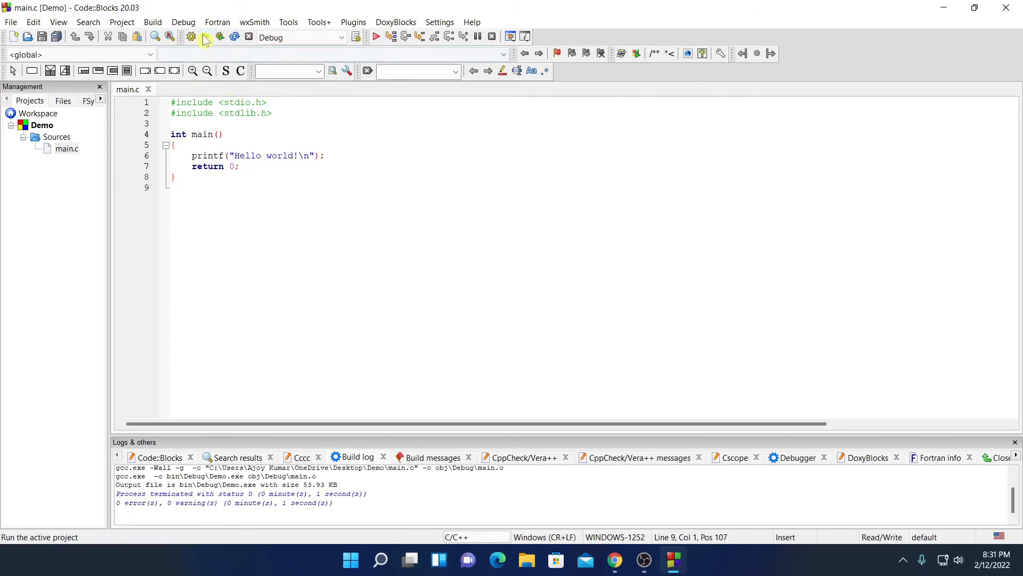